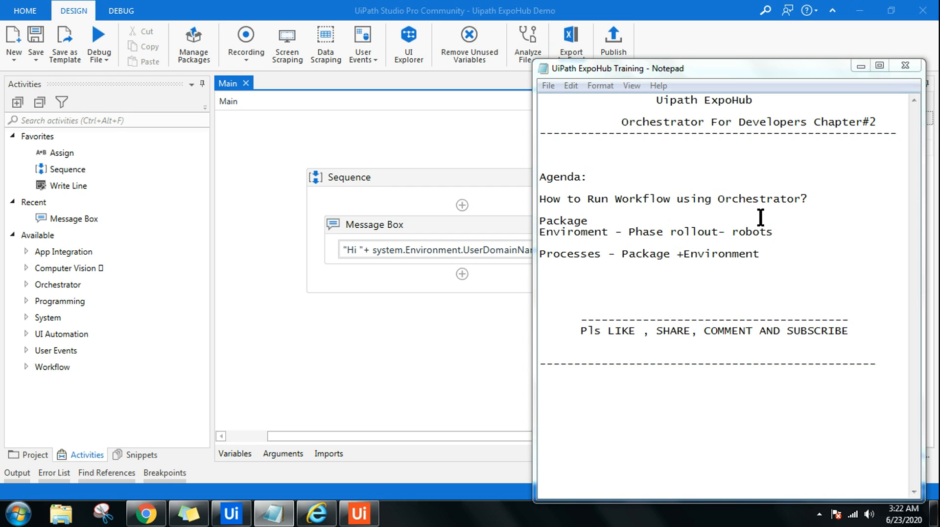
mouse_move(752, 135)
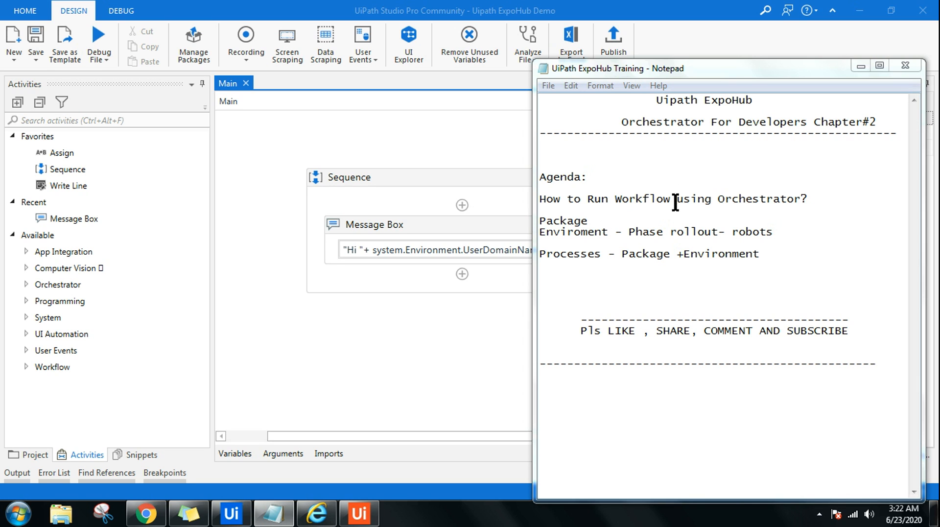
mouse_move(795, 203)
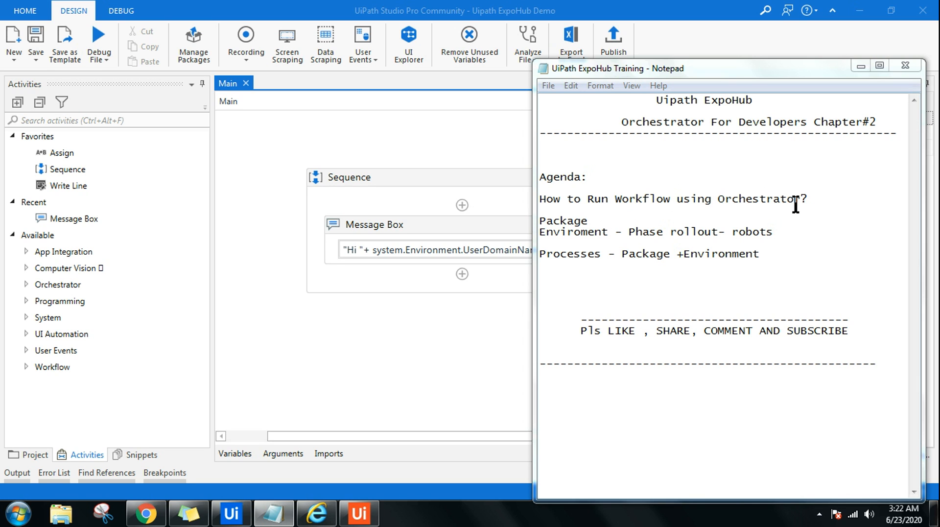
mouse_move(282, 154)
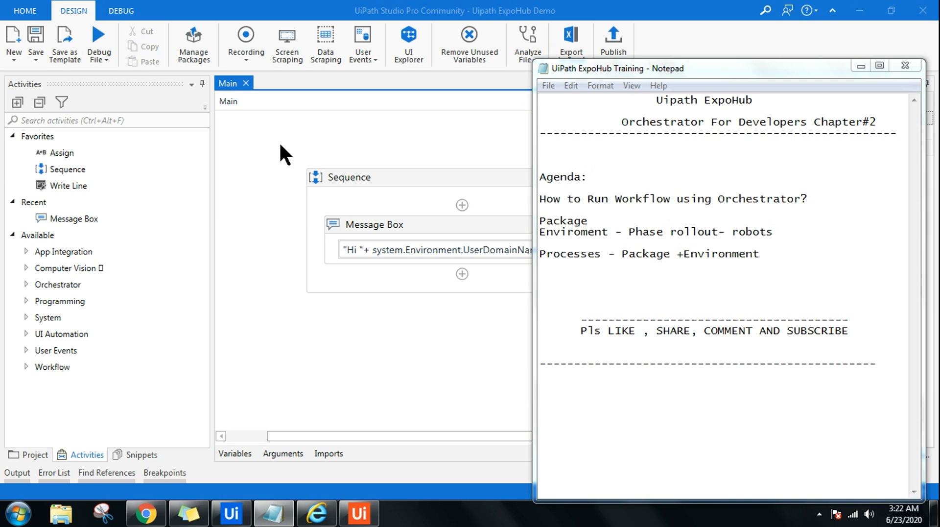
mouse_move(824, 82)
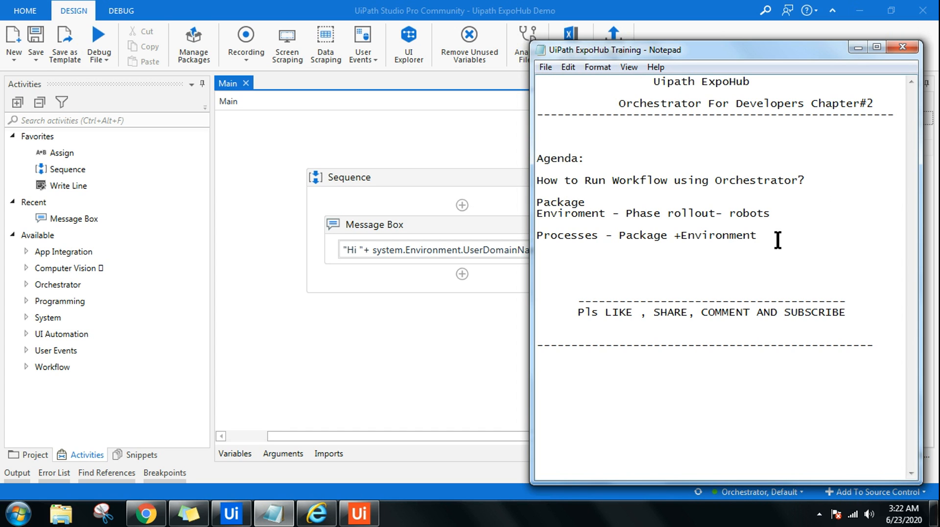
Drag the Notepad agenda aside so the Sequence with its Message Box is visible.
left_click_drag(538, 201, 757, 235)
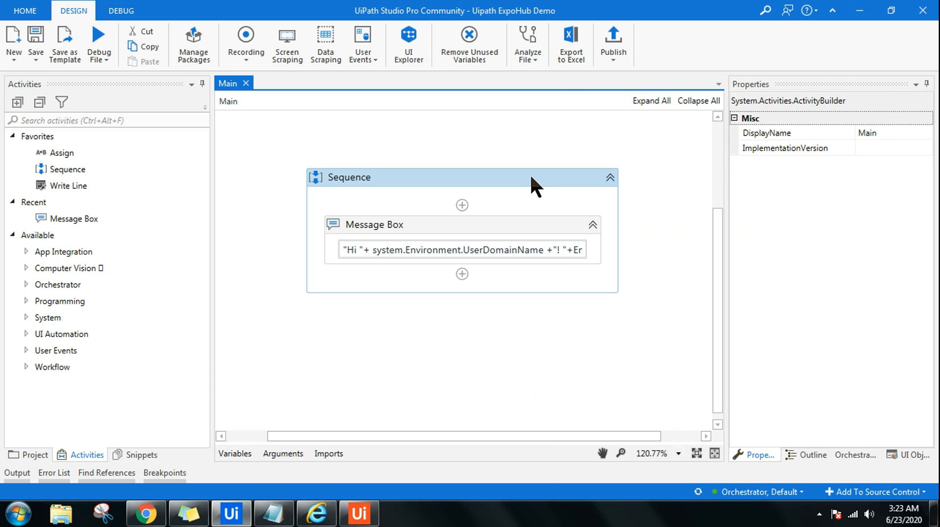
Debug-run the Main workflow and dismiss the greeting message box it shows.
left_click(352, 177)
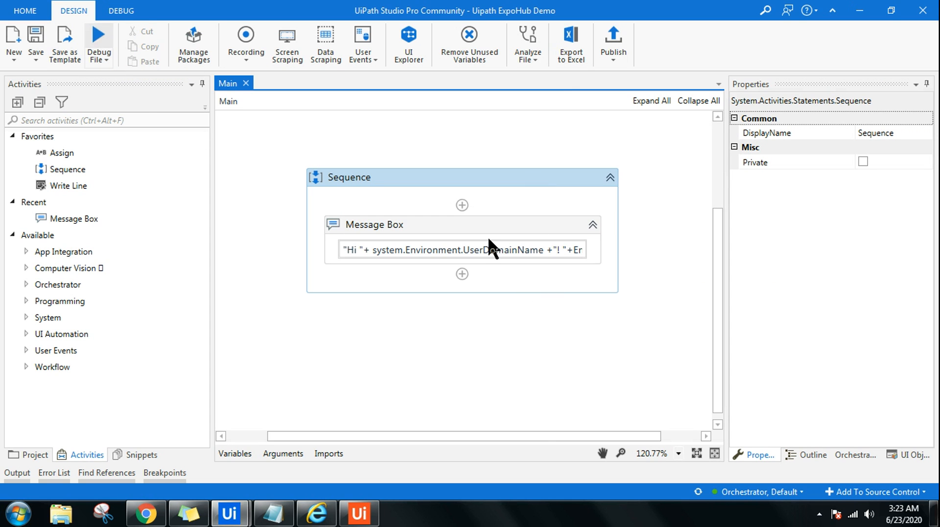
left_click(95, 44)
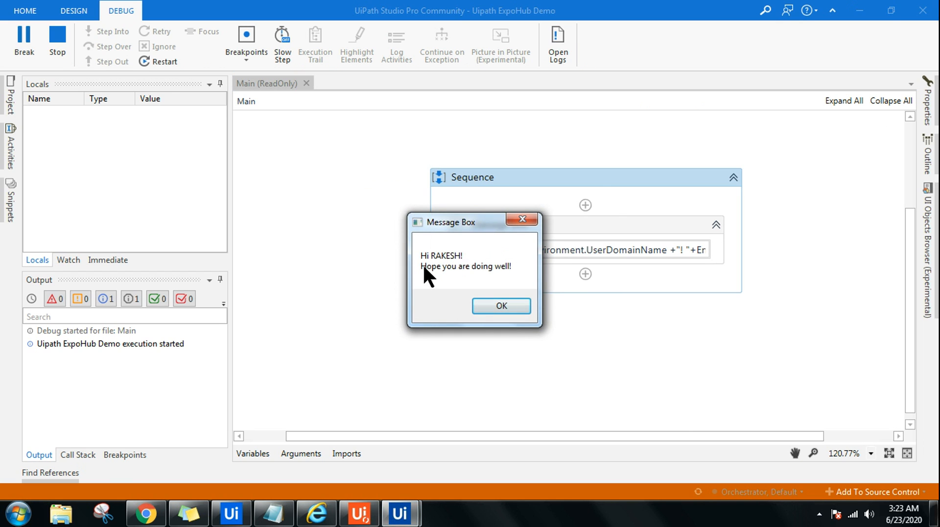
mouse_move(511, 276)
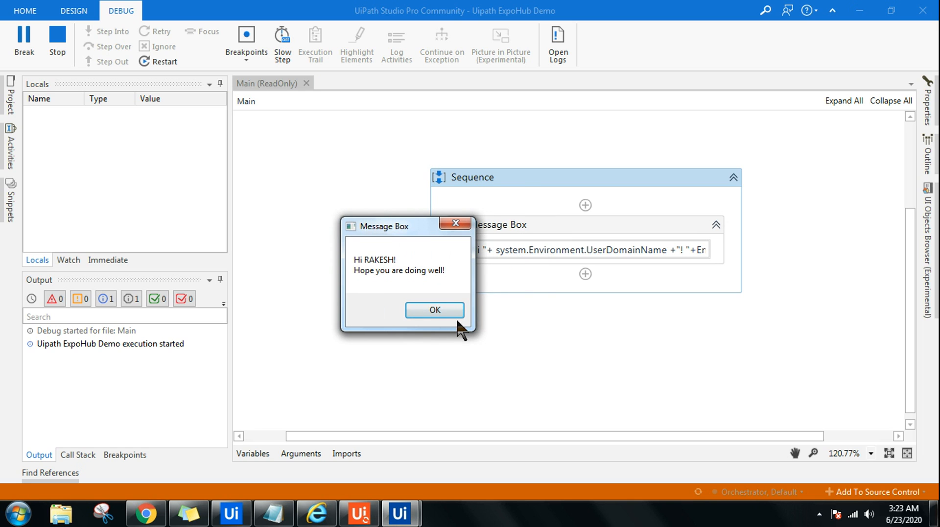
left_click(434, 309)
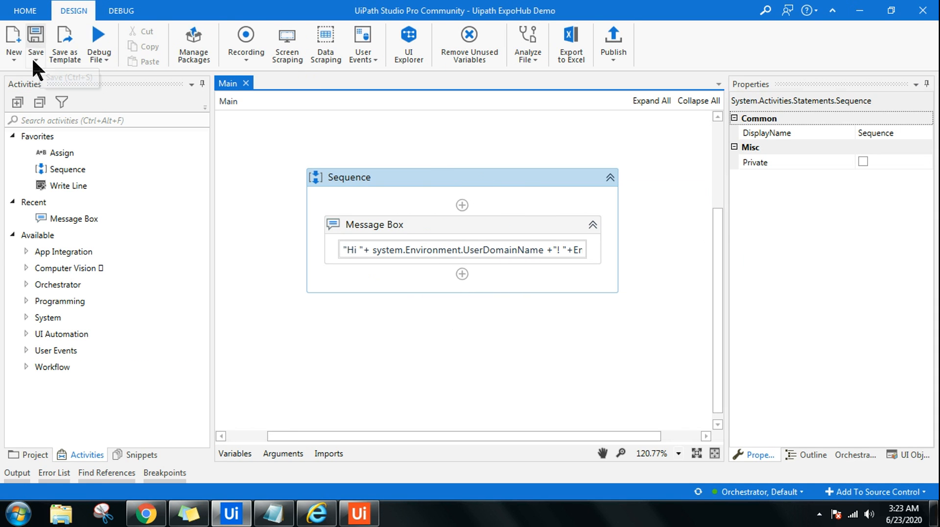
mouse_move(468, 341)
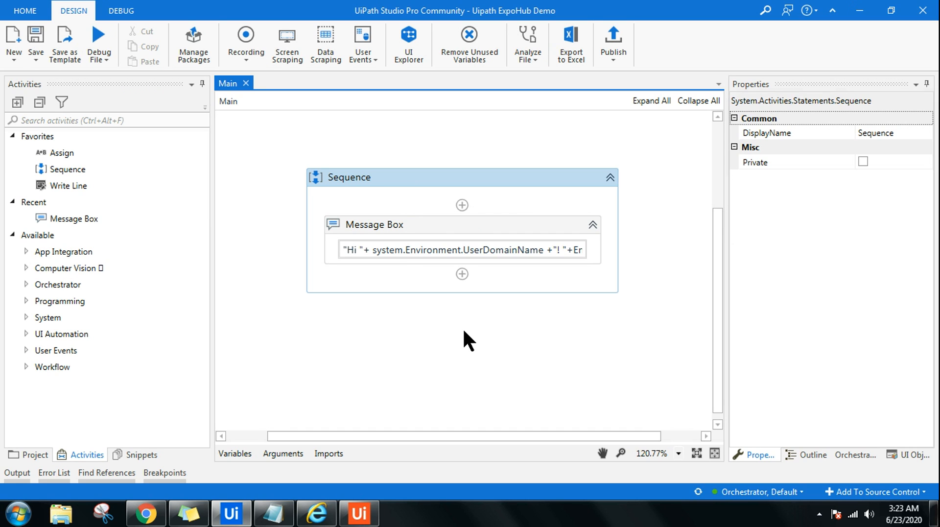
mouse_move(613, 42)
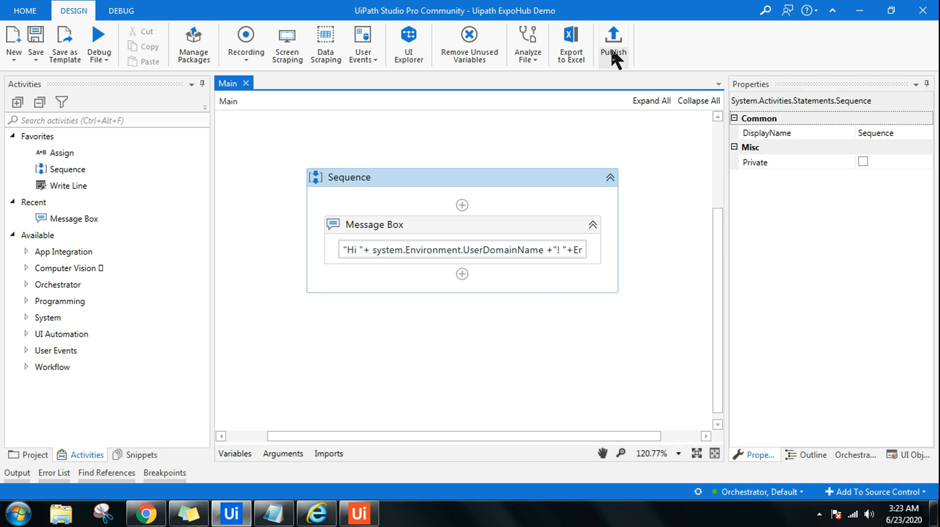
Publish Uipath.ExpoHub.Demo as version 1.0.3 to Orchestrator - Tenant and close the confirmation.
left_click(613, 42)
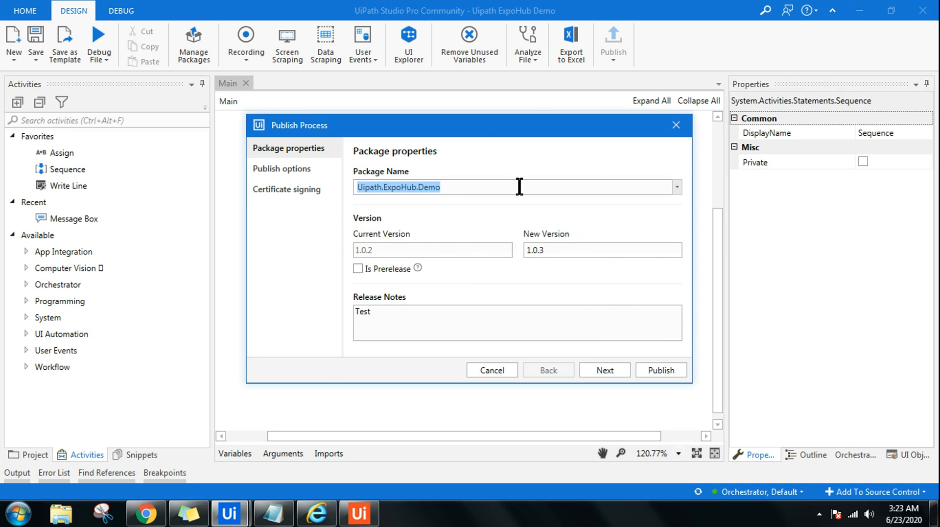
left_click(604, 370)
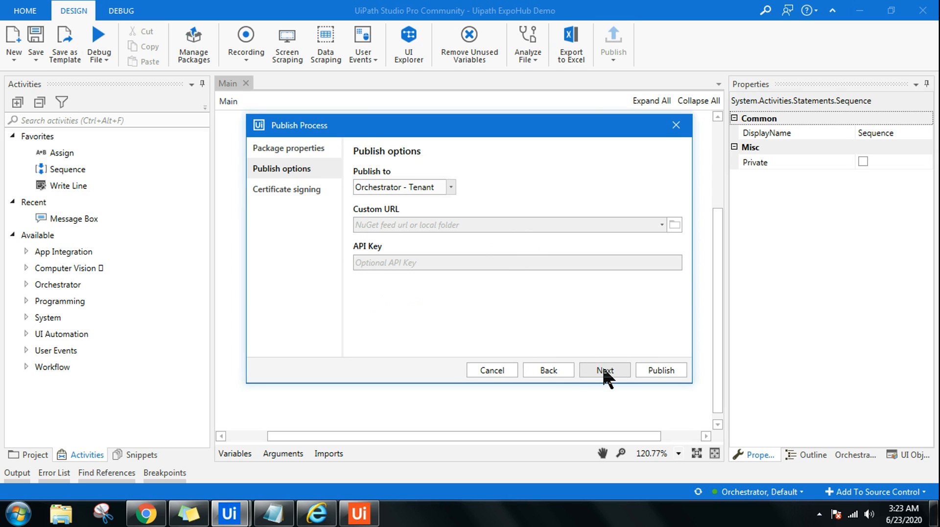
mouse_move(660, 370)
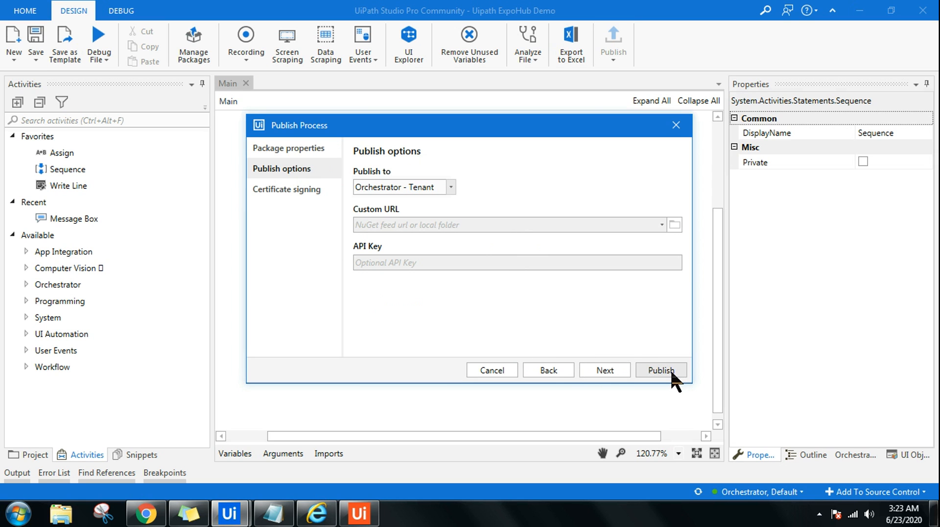
left_click(660, 370)
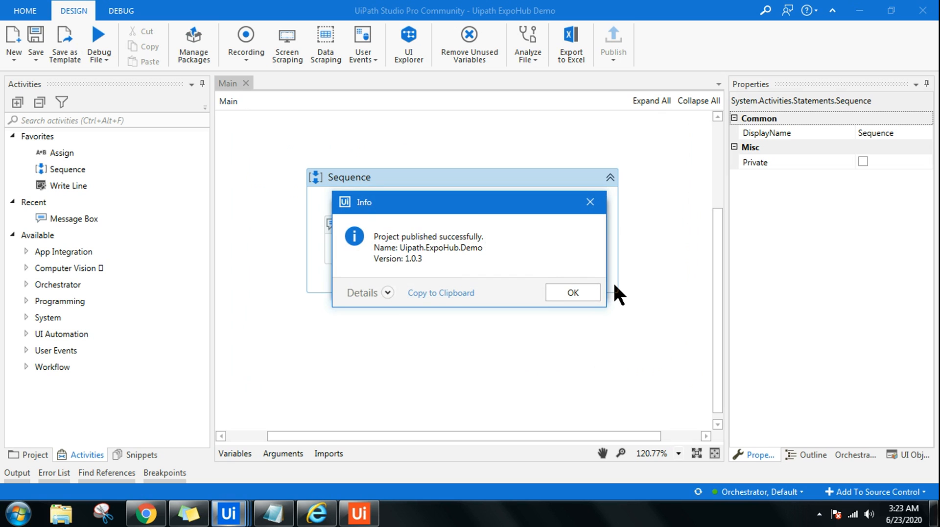
mouse_move(396, 247)
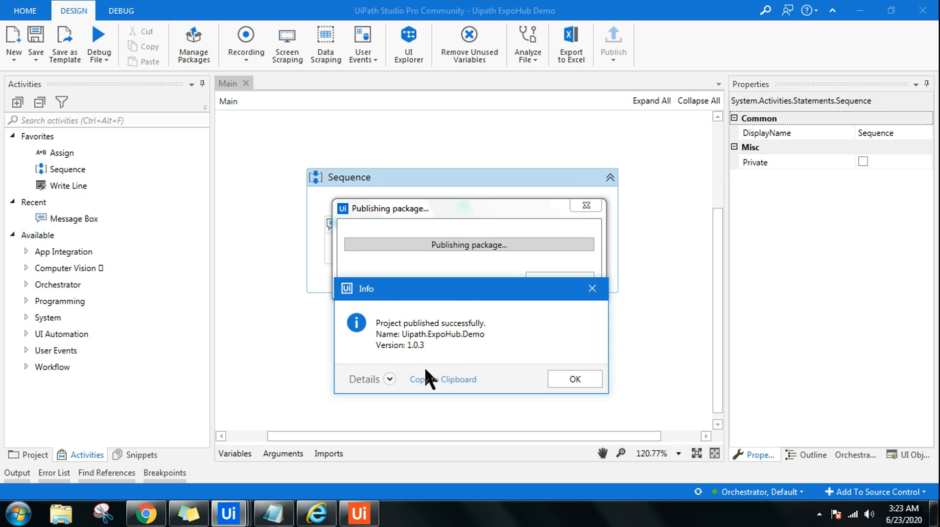
mouse_move(426, 338)
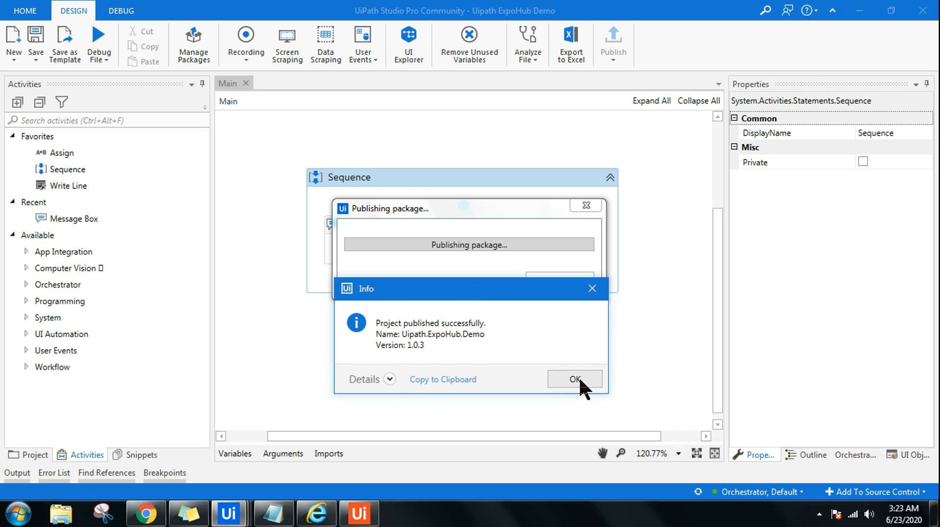
left_click(572, 378)
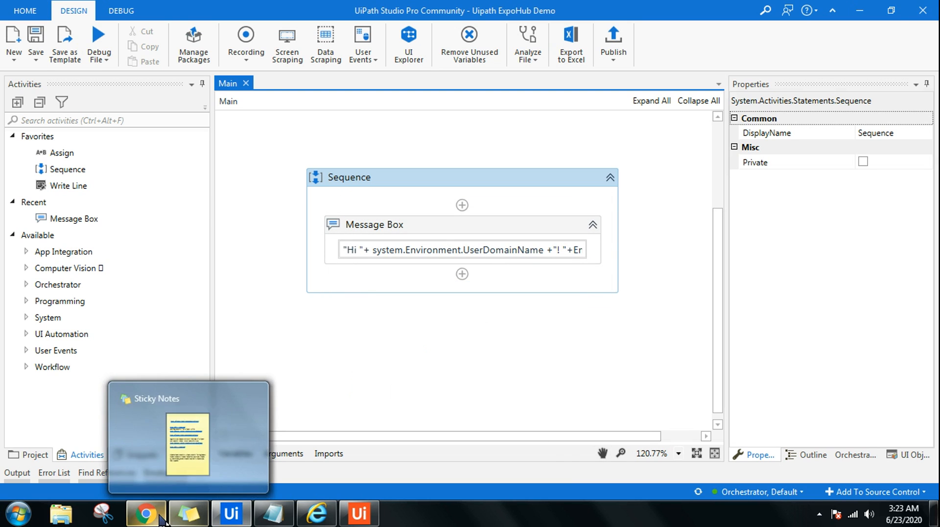
Switch to Chrome and enter the Admin service's Orchestrator, scrolling the sidebar to Management.
left_click(145, 514)
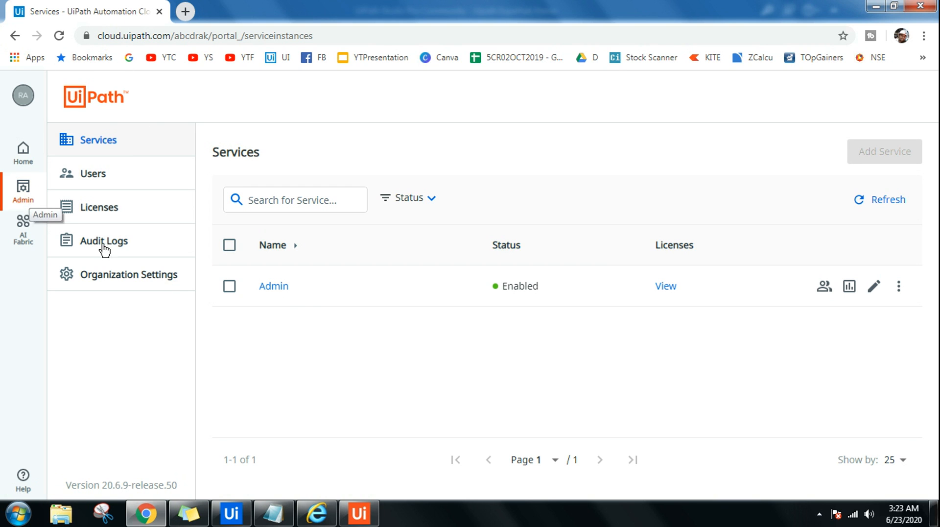
left_click(273, 285)
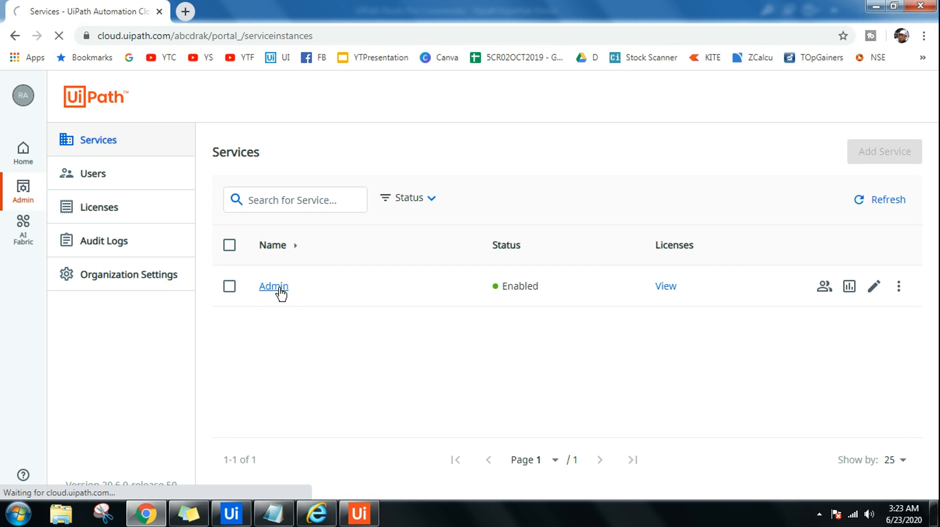
left_click(273, 286)
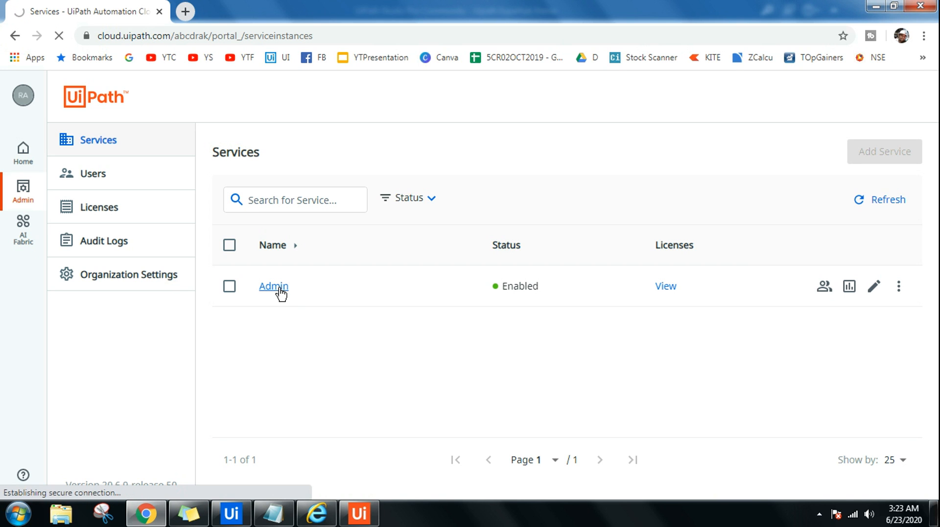
left_click(273, 285)
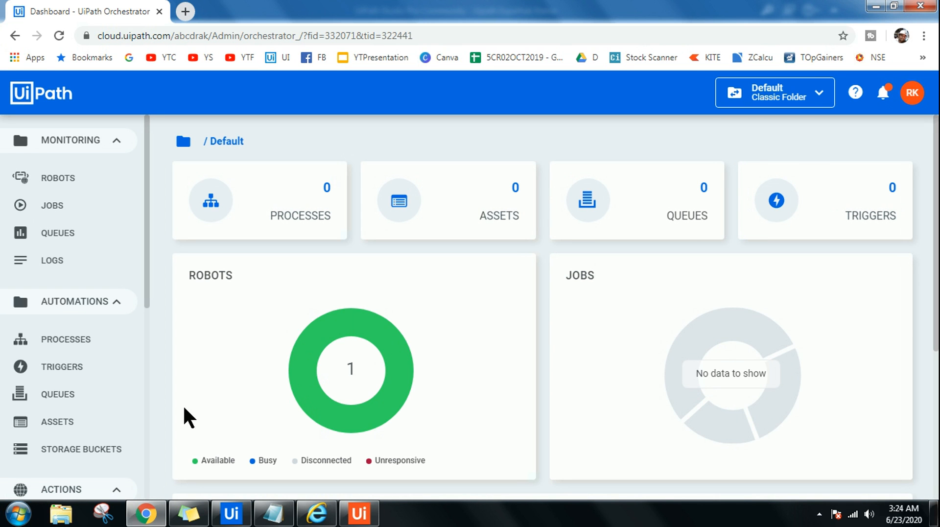
scroll("down", 3)
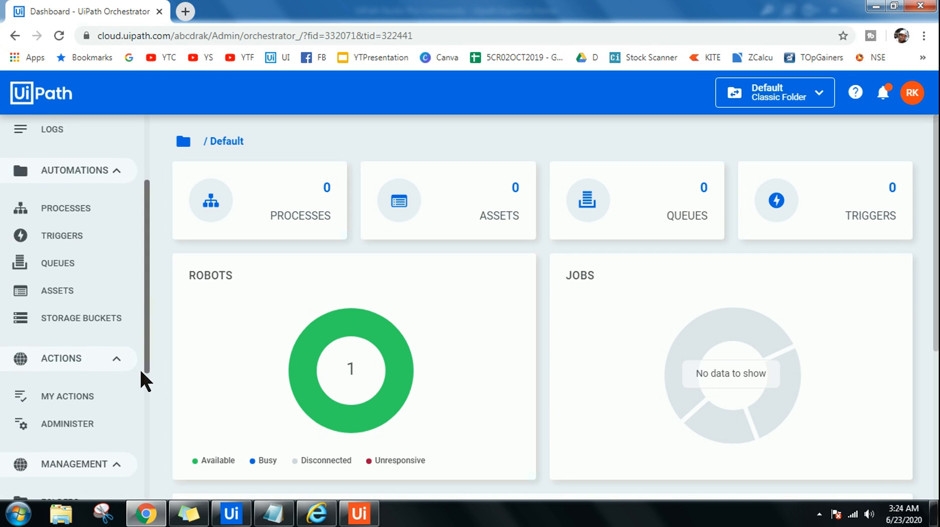
scroll("down", 3)
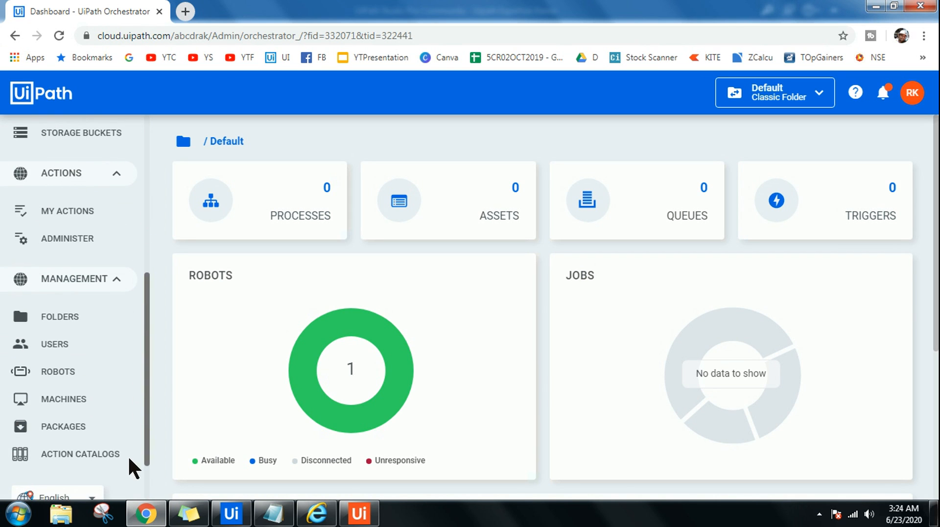
mouse_move(63, 425)
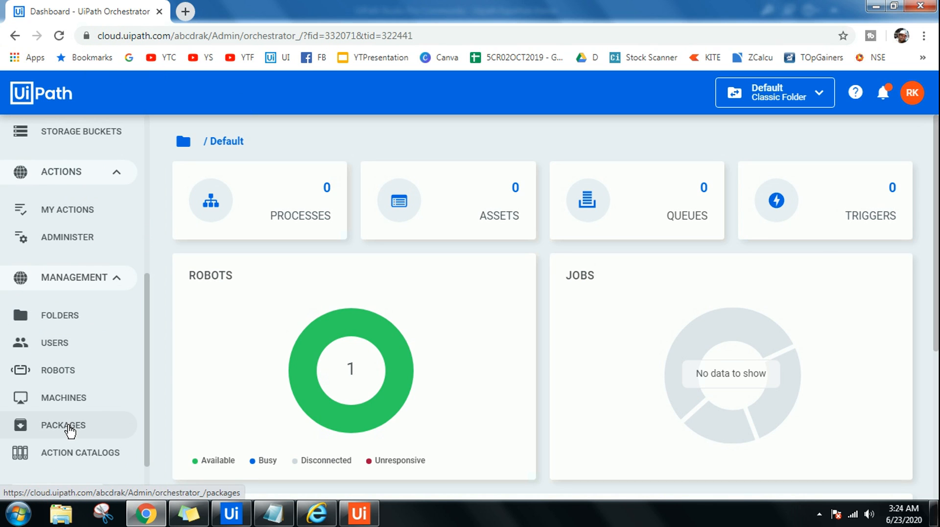
In Packages, preview Main.xaml of Uipath.ExpoHub.Demo 1.0.3 and close the viewer.
left_click(63, 425)
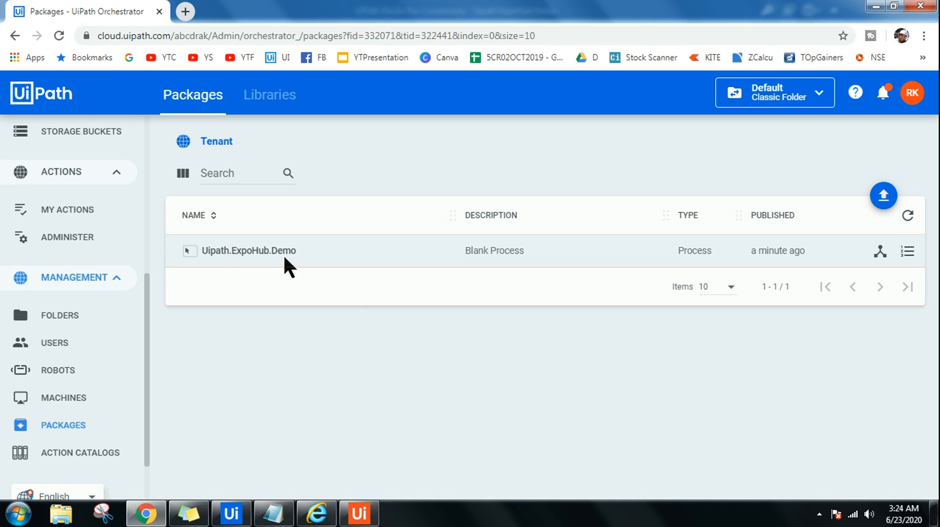
mouse_move(879, 250)
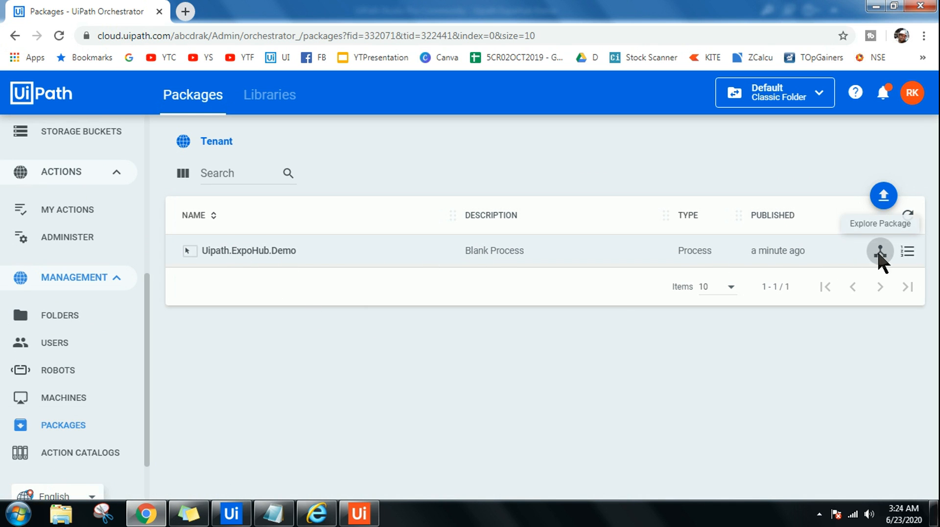
left_click(879, 251)
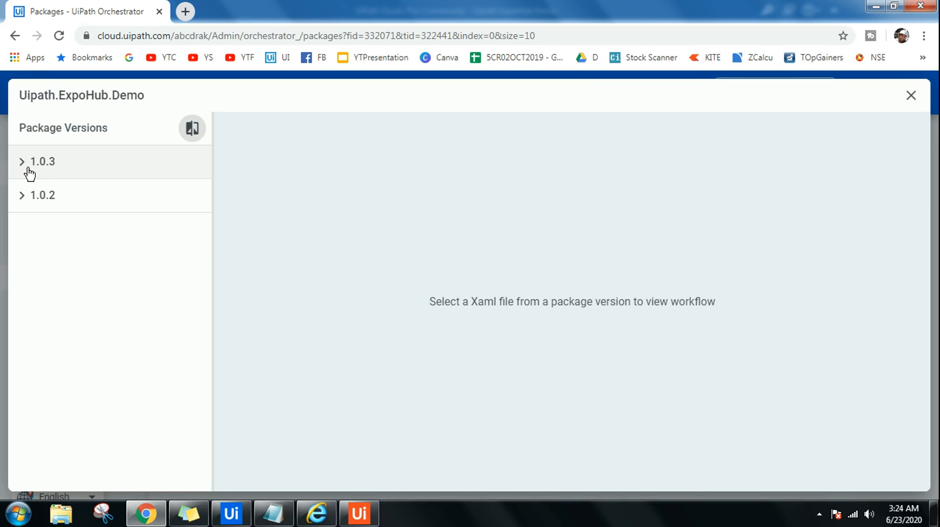
left_click(40, 161)
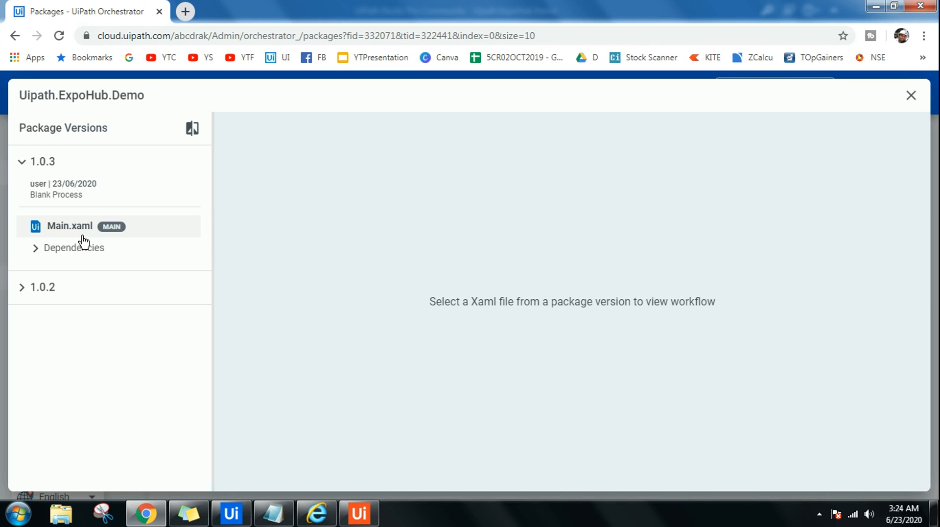
mouse_move(587, 263)
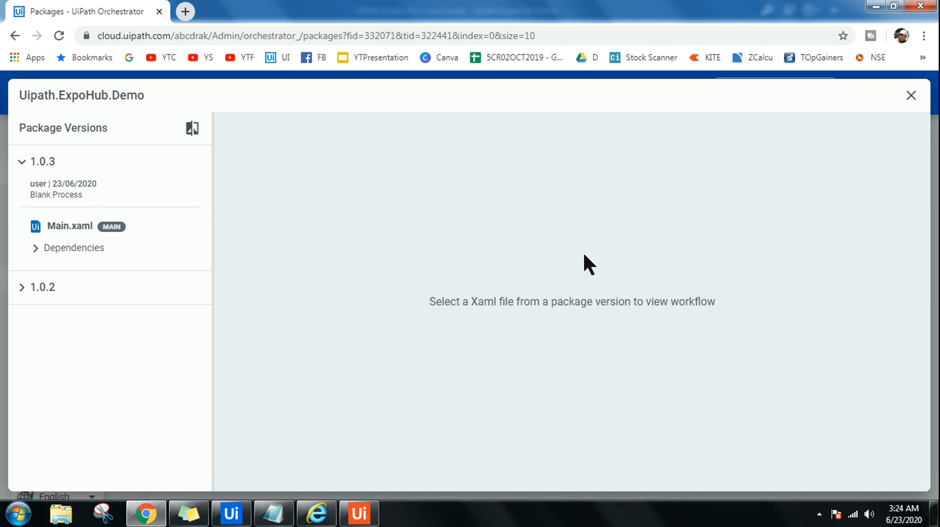
left_click(69, 227)
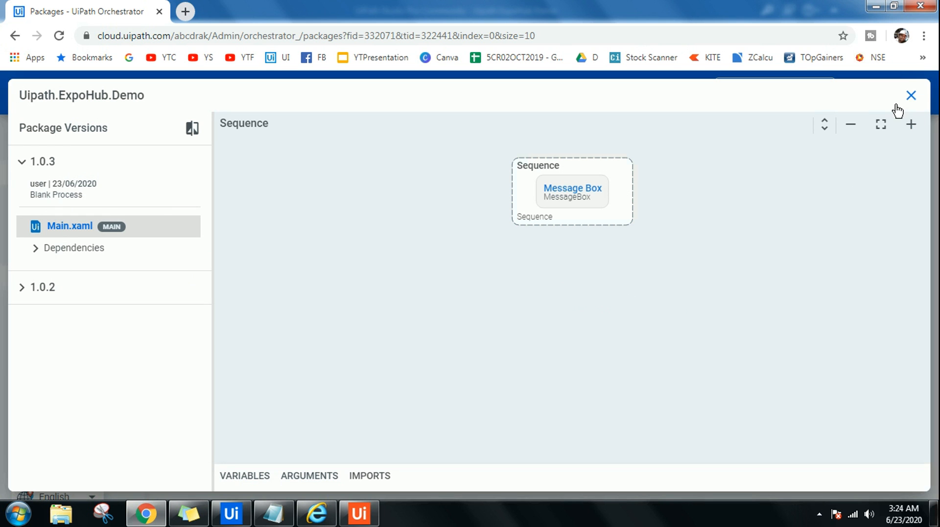
left_click(911, 95)
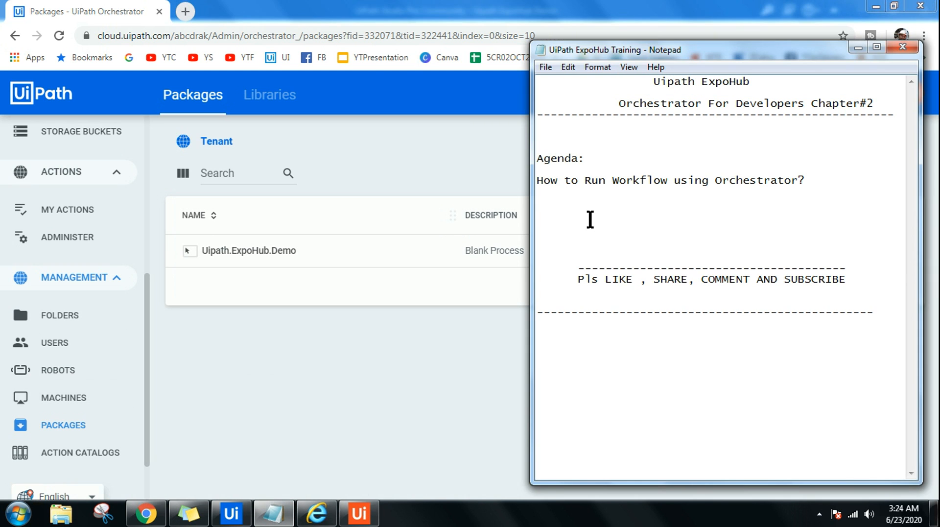
Add the lines 'Package - Workflow - uipath studio' and 'Environment -' to the agenda notes.
type("Pca")
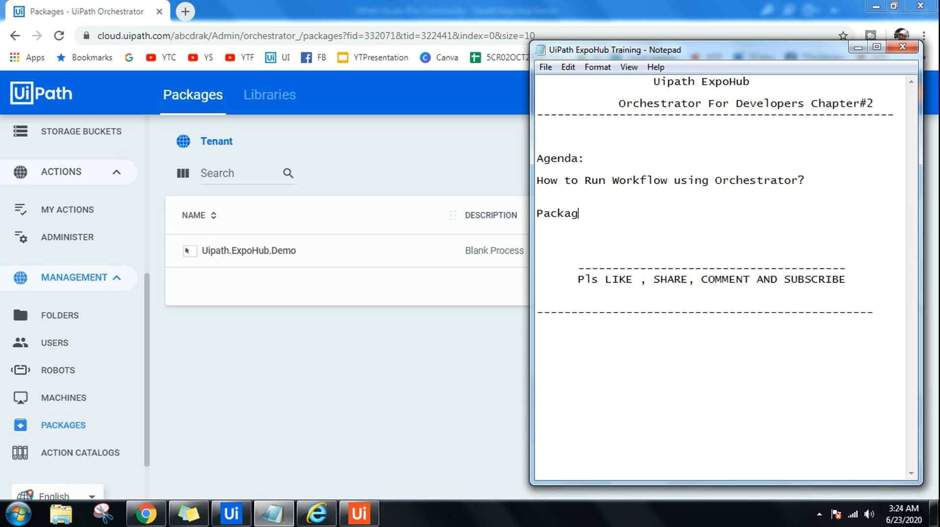
type("e - Wo")
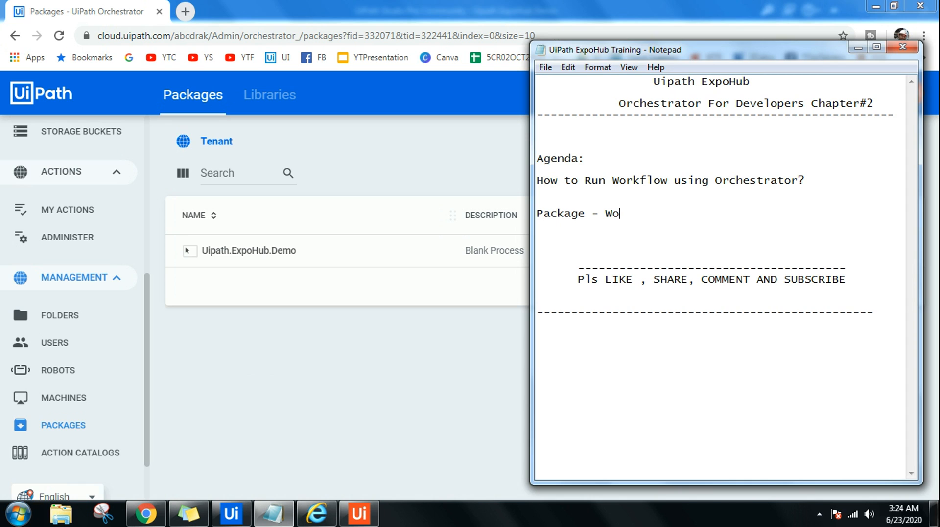
type("rf")
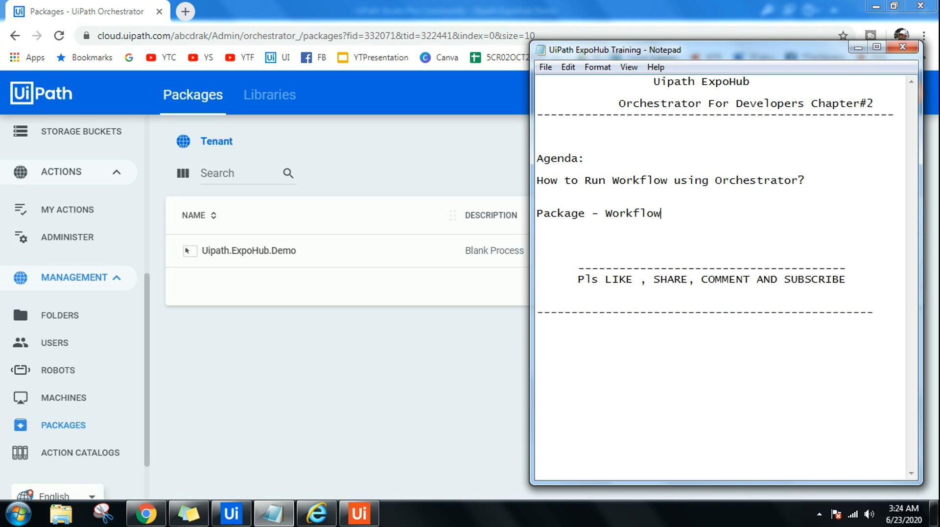
type("- uipath")
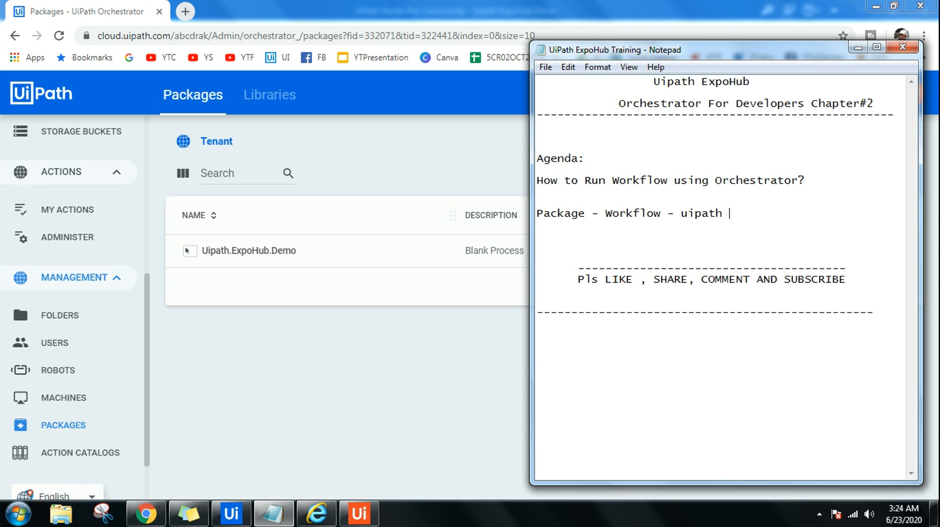
type("studio")
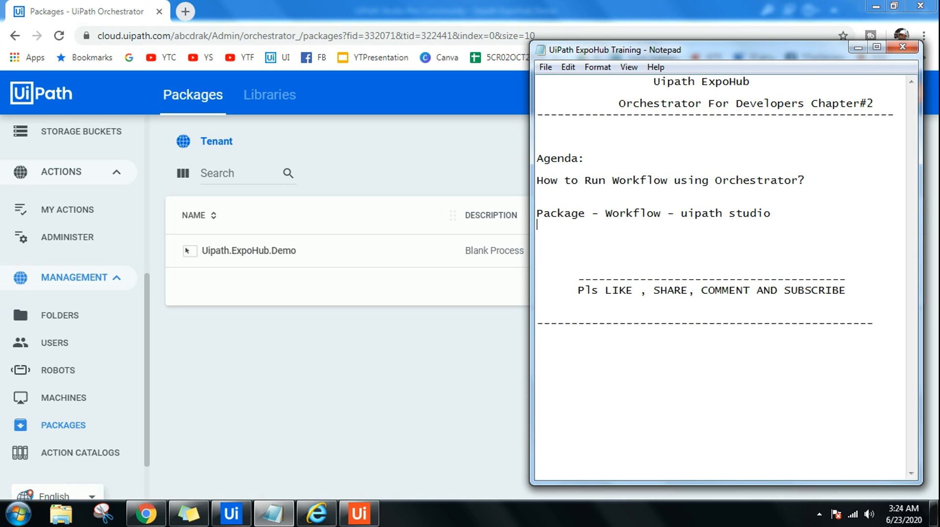
type("Env")
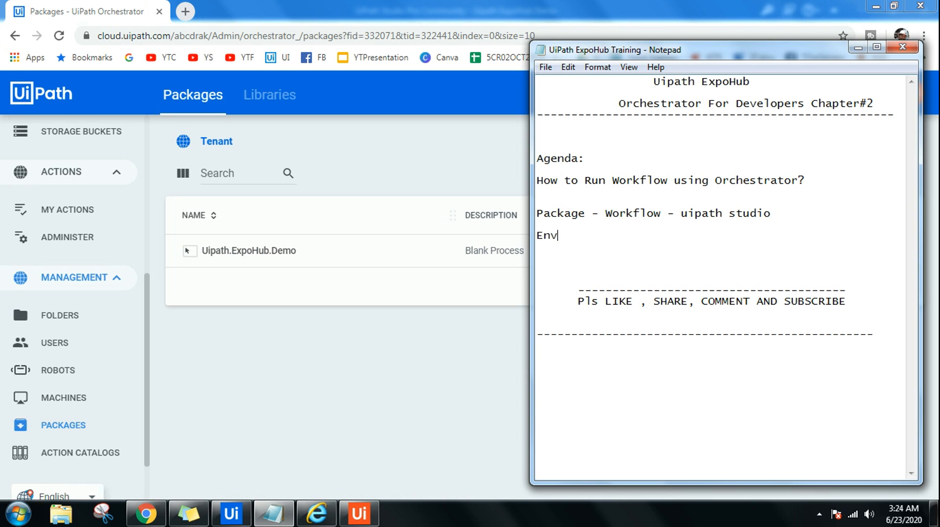
type("irno")
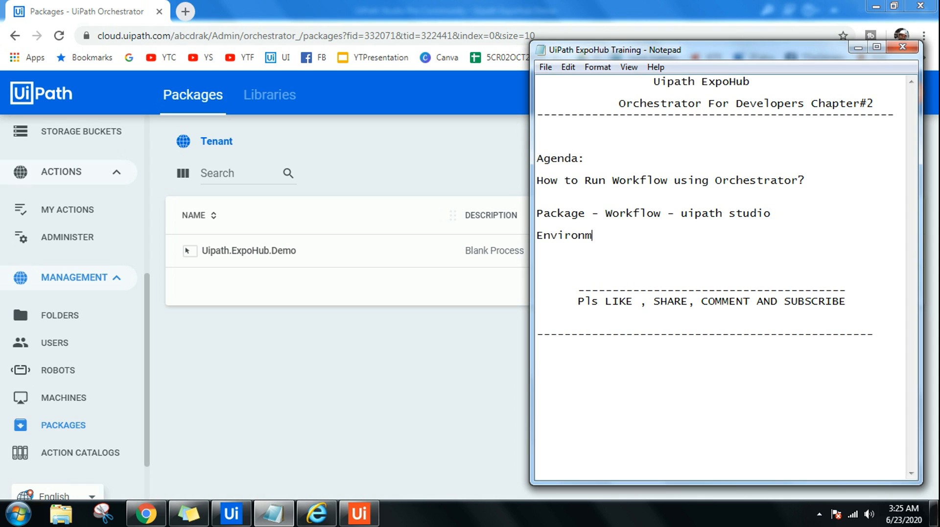
type("ent -")
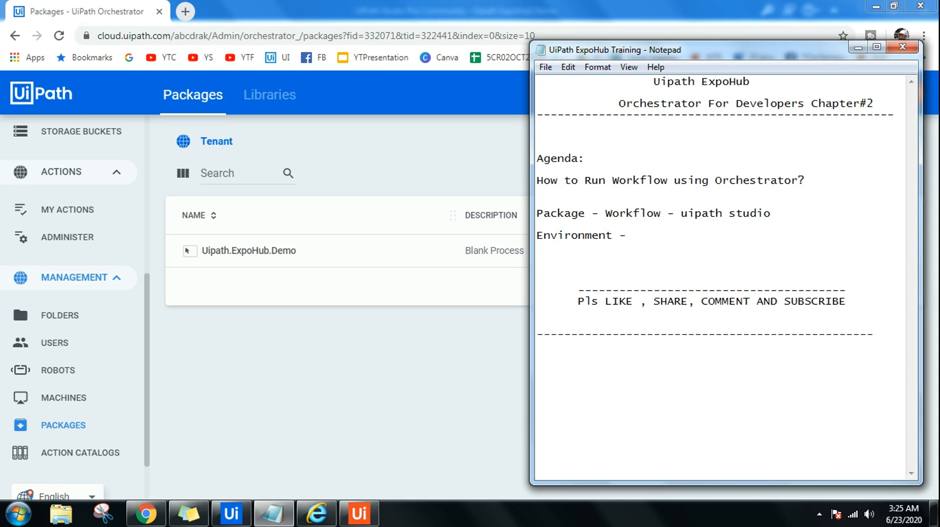
left_click(626, 235)
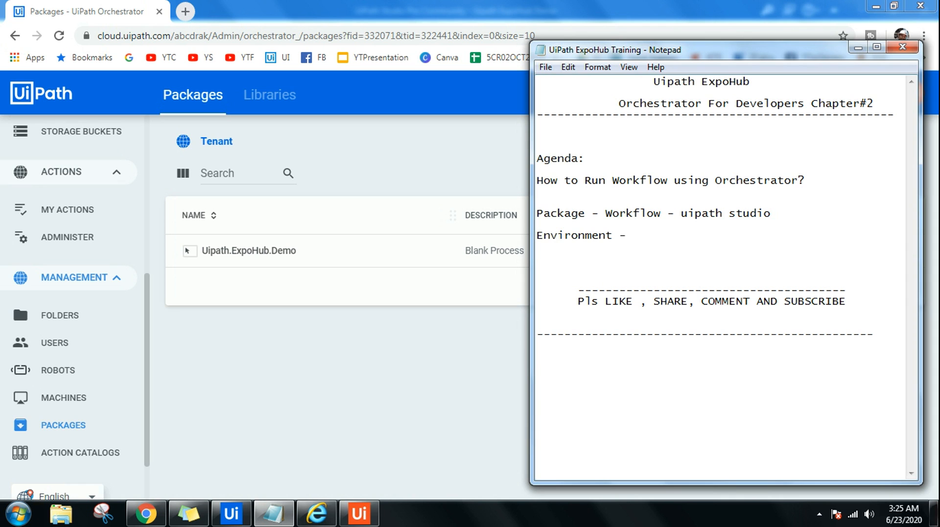
left_click(626, 234)
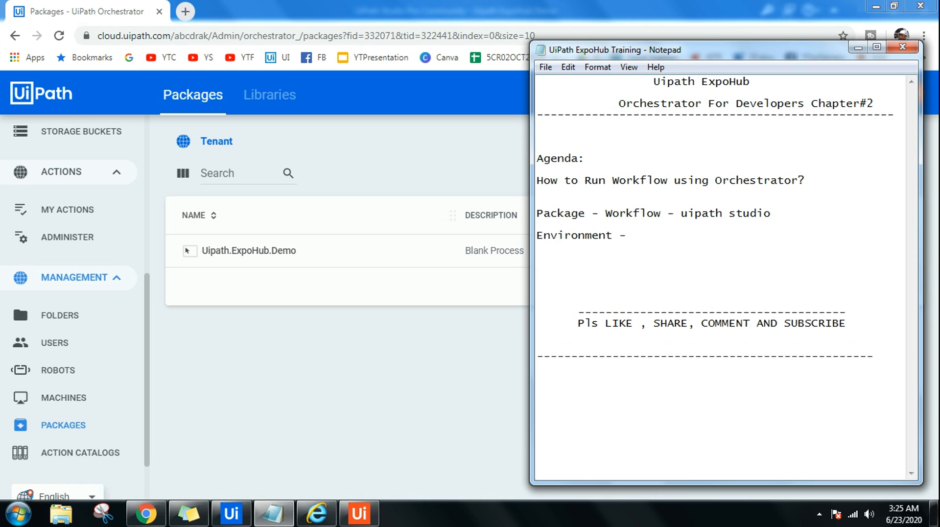
Write 'Phased - 1000, 10000, 20000' on new lines, then select and delete them again.
type("Phased")
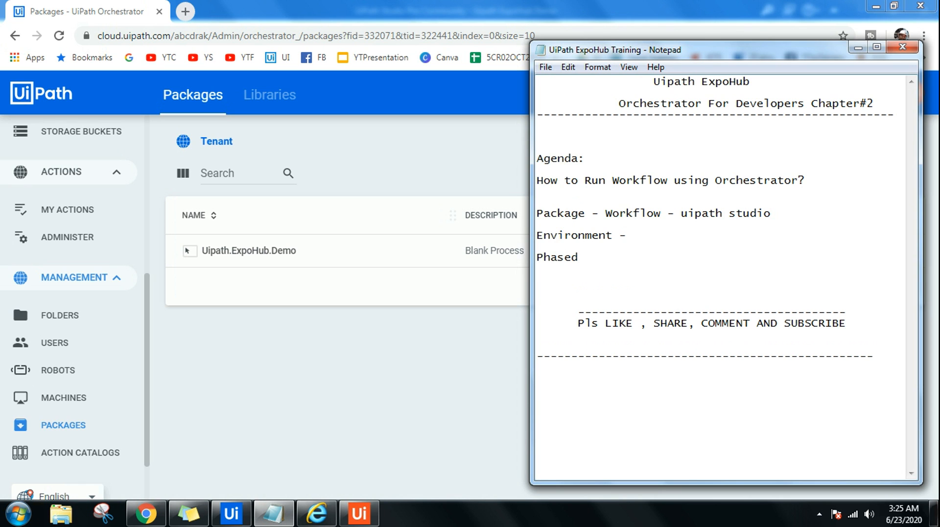
type("-")
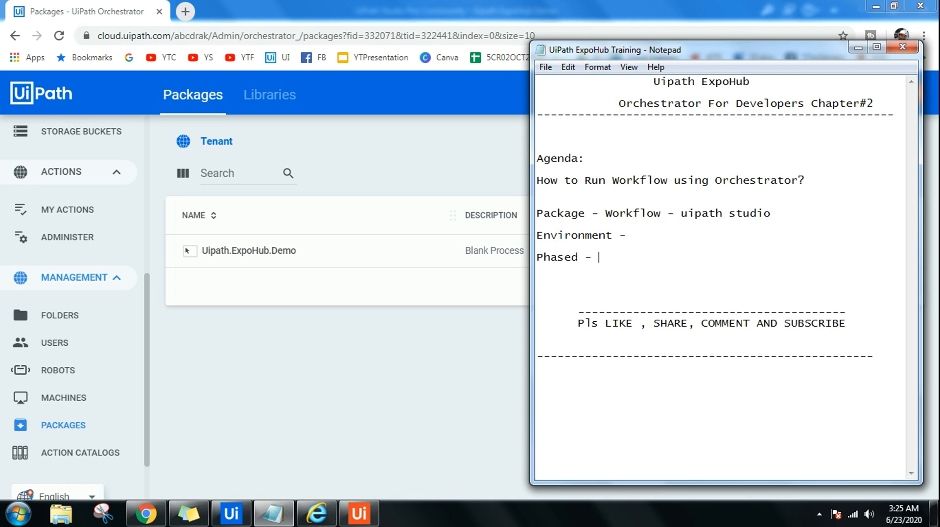
type("1000")
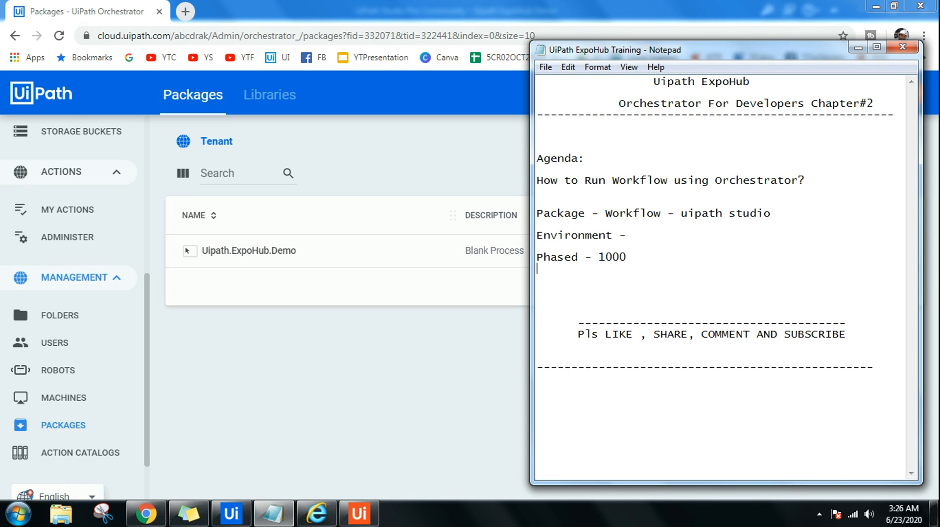
type("1")
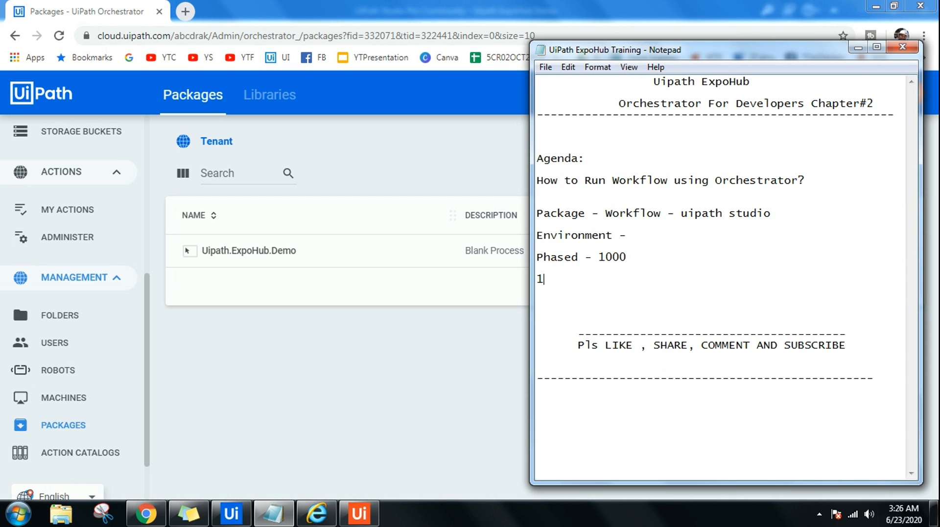
type("0000")
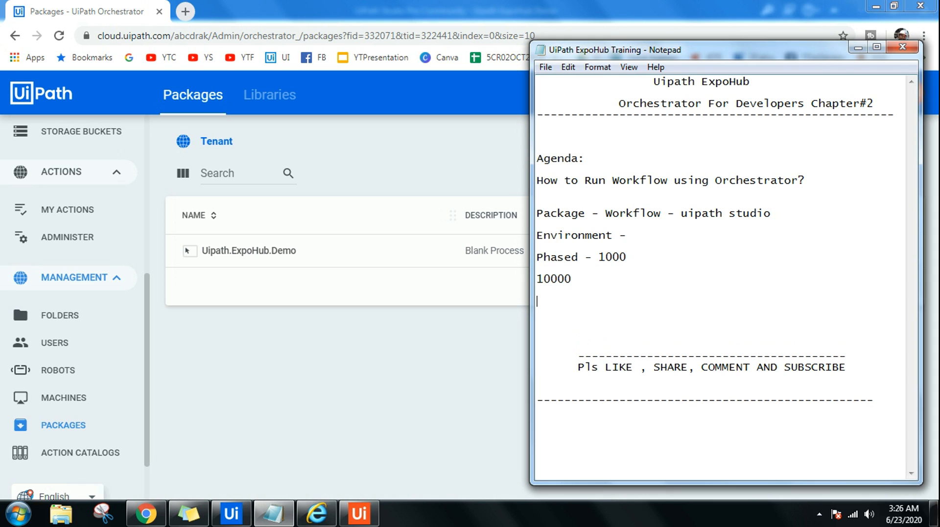
type("20000")
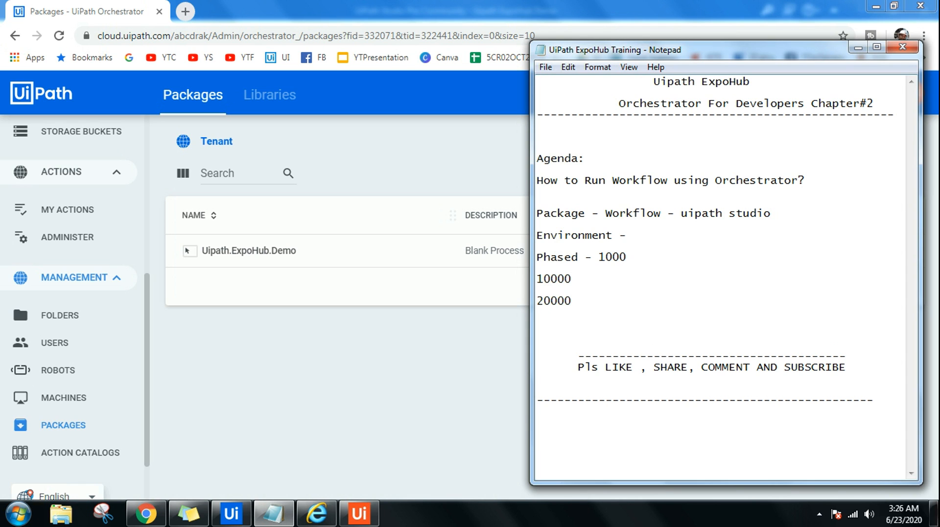
left_click_drag(537, 278, 570, 301)
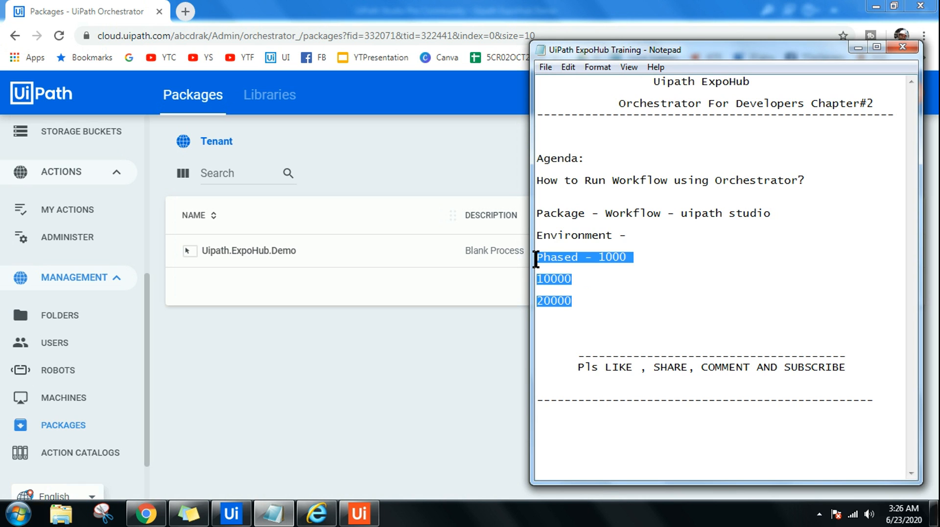
key("Delete")
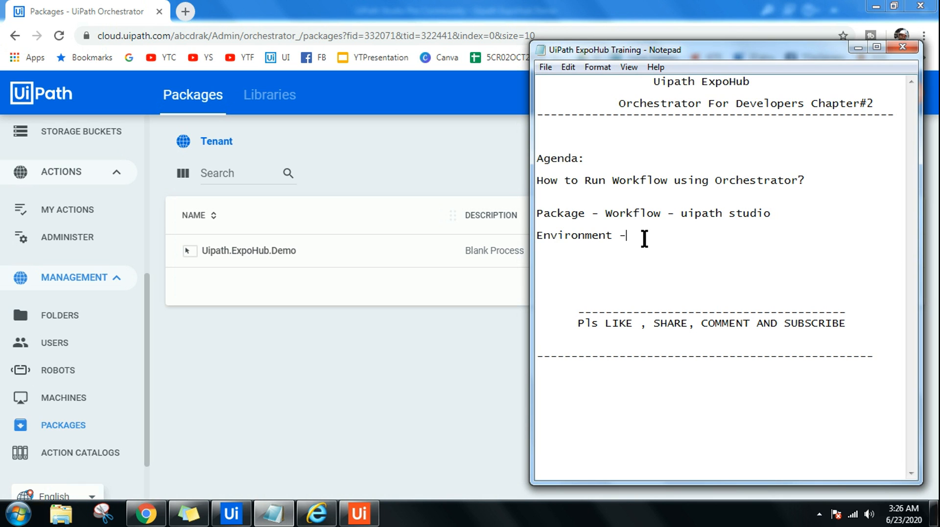
mouse_move(402, 327)
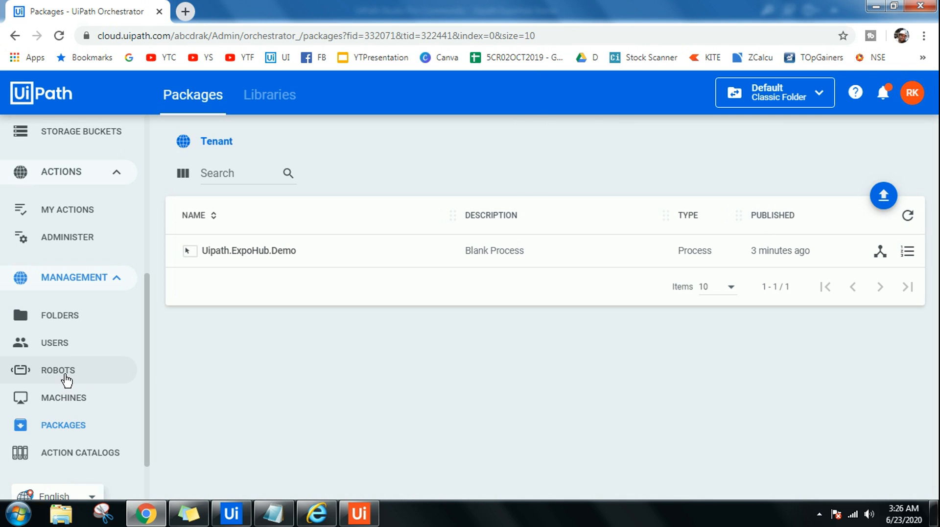
Go to Robots and show the Environments list with Rollout Phase 1, 2 and 3.
left_click(57, 370)
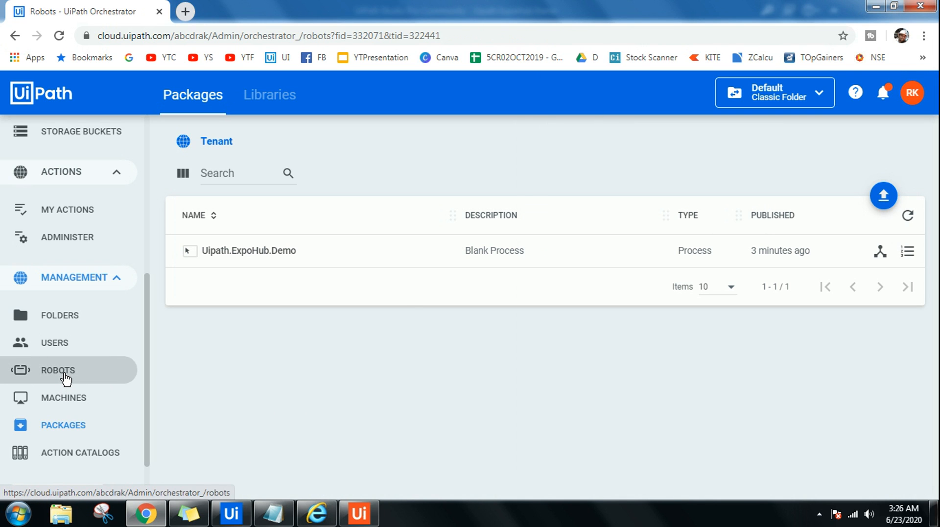
left_click(57, 370)
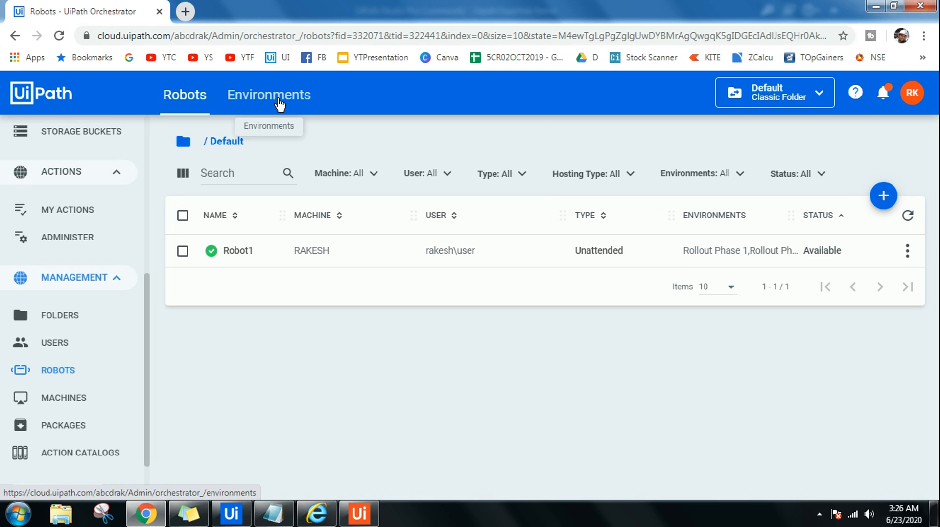
left_click(269, 95)
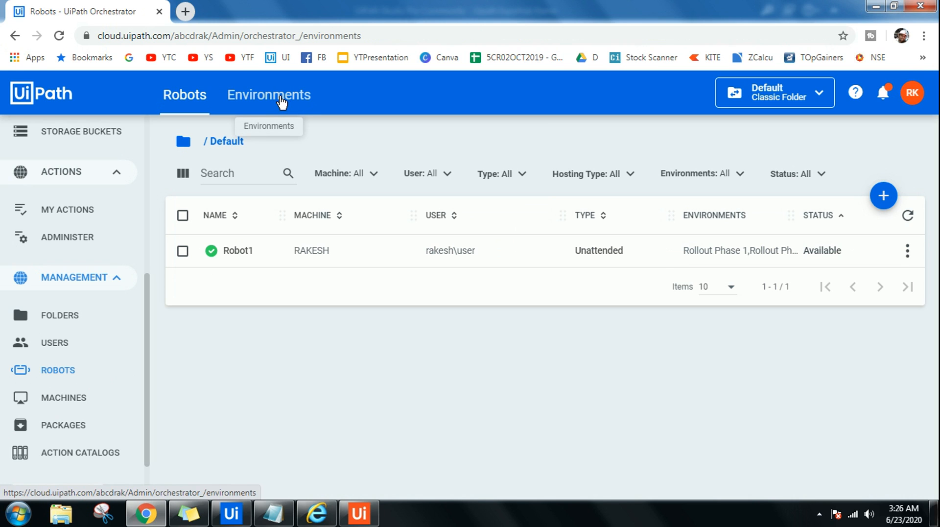
left_click(268, 95)
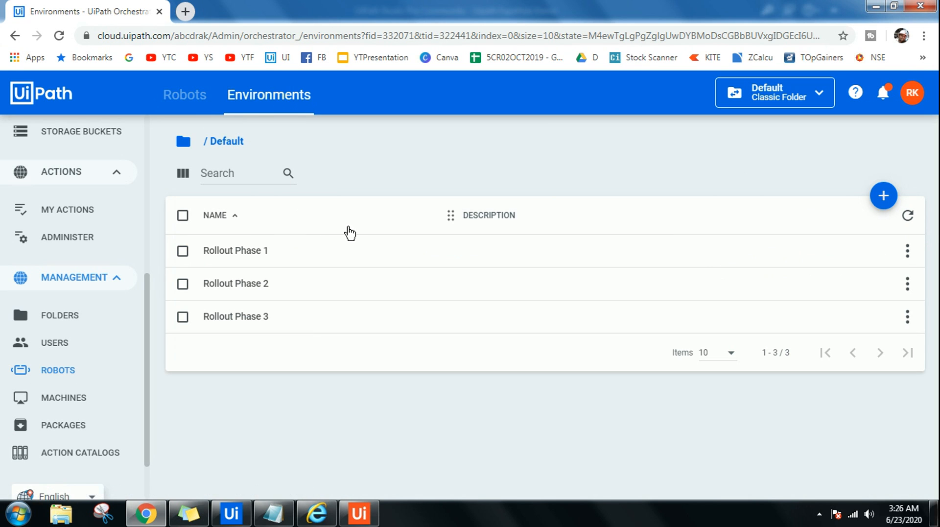
mouse_move(353, 232)
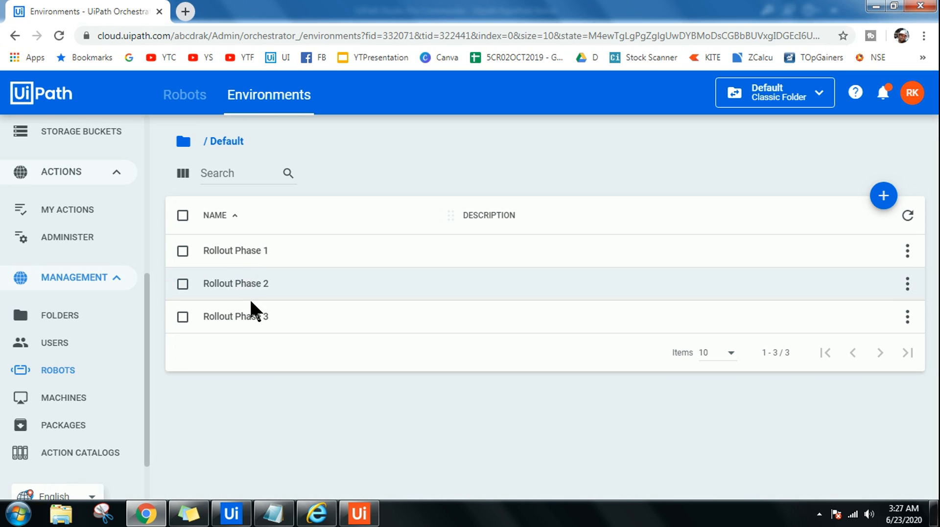
mouse_move(257, 305)
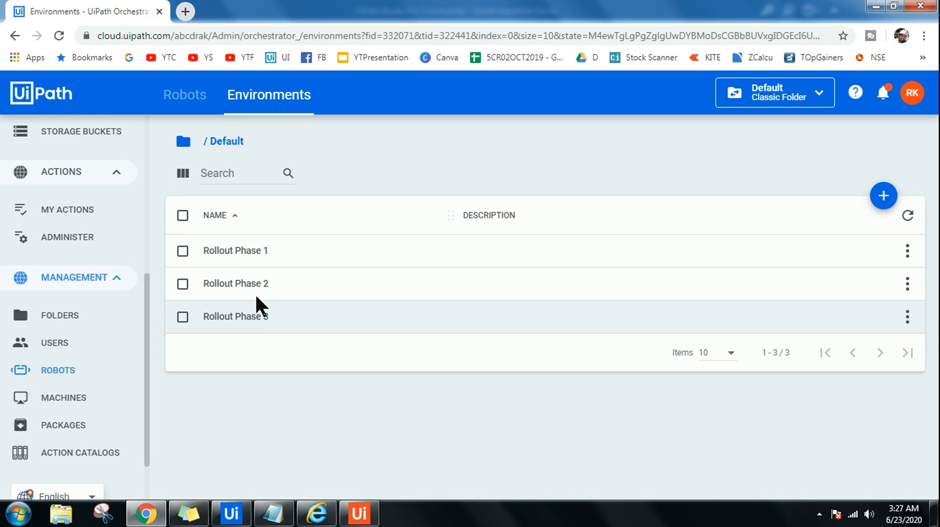
mouse_move(236, 250)
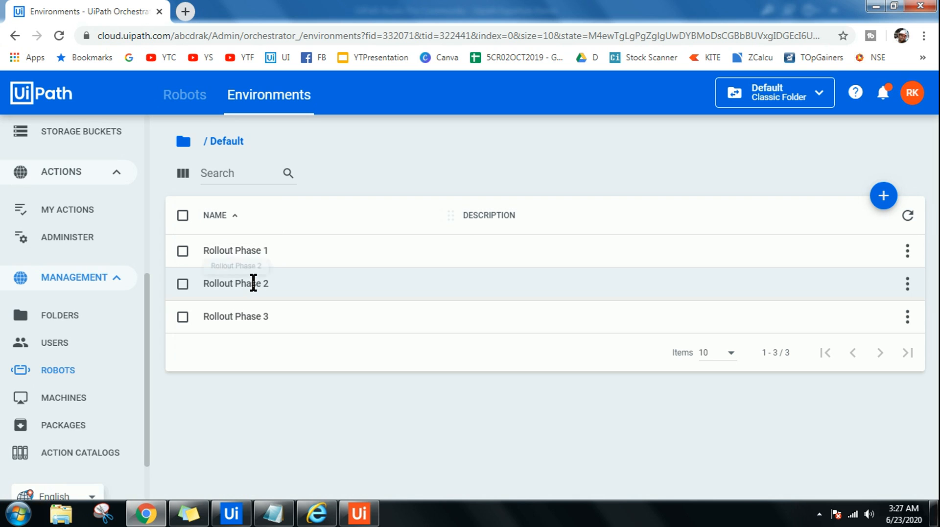
mouse_move(252, 316)
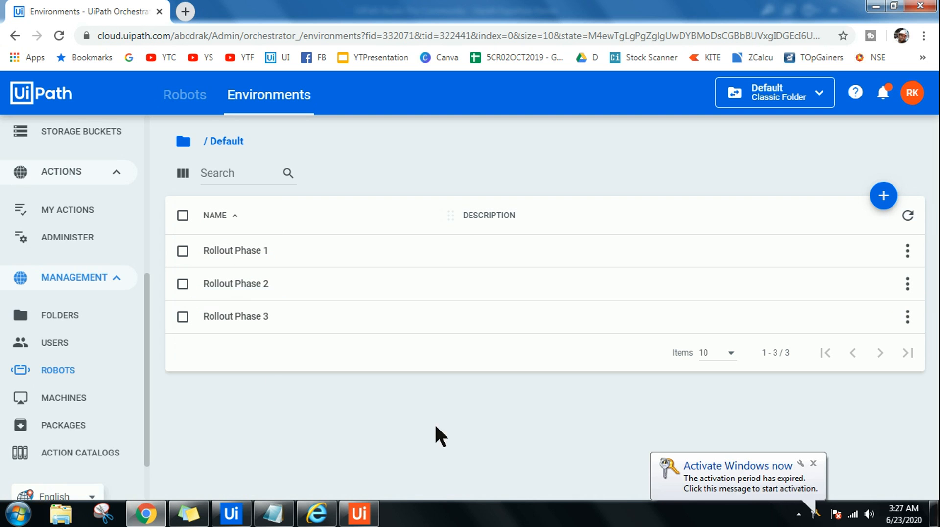
mouse_move(476, 423)
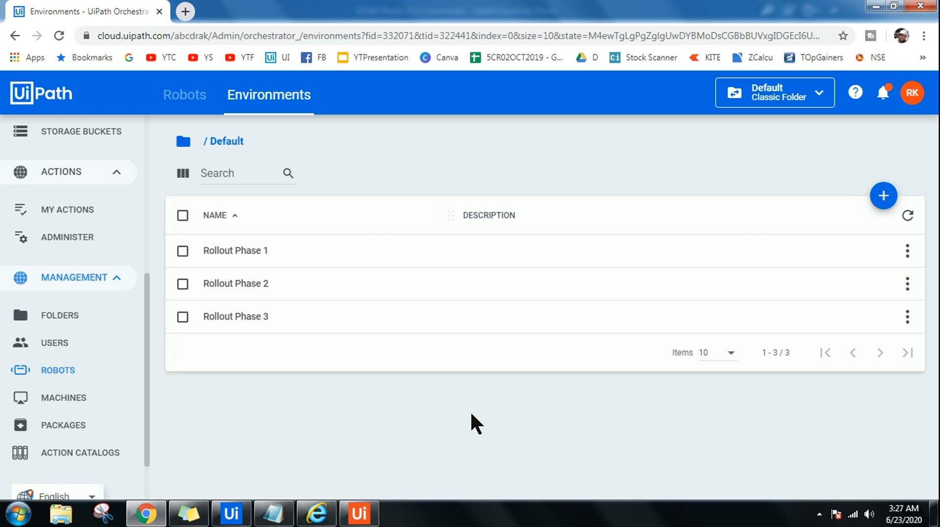
mouse_move(698, 271)
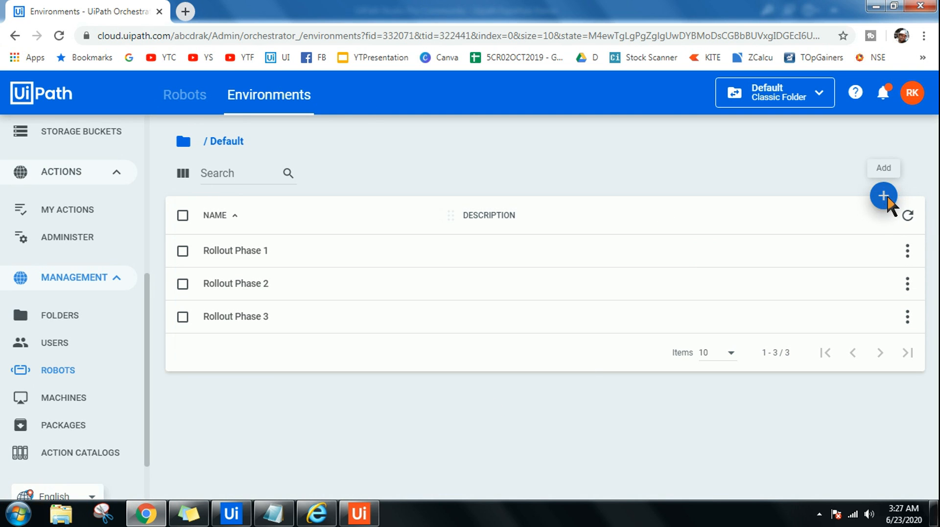
Create a new environment named Rollout Phase4.
left_click(882, 196)
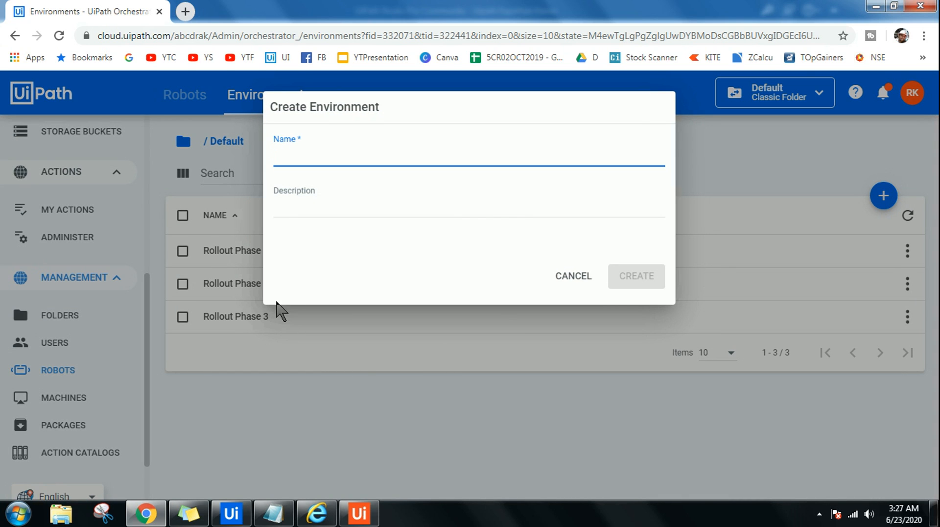
mouse_move(266, 279)
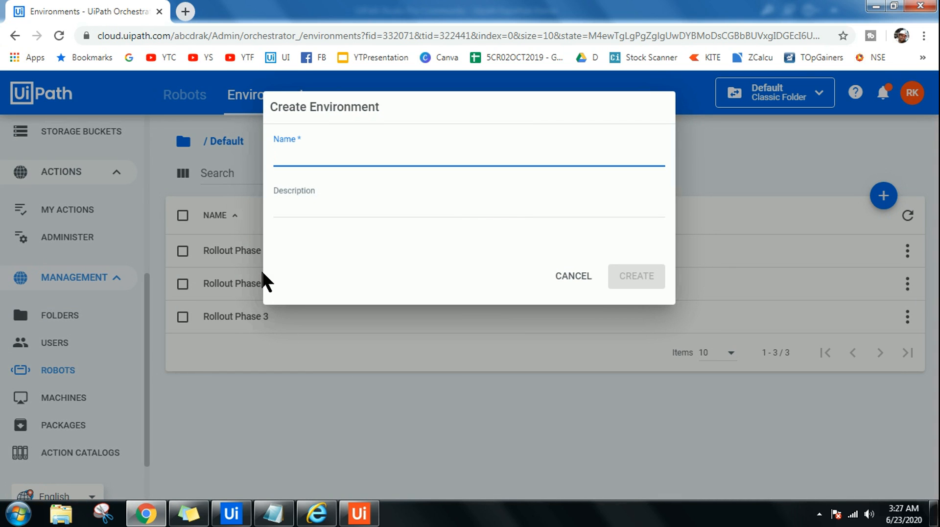
mouse_move(266, 282)
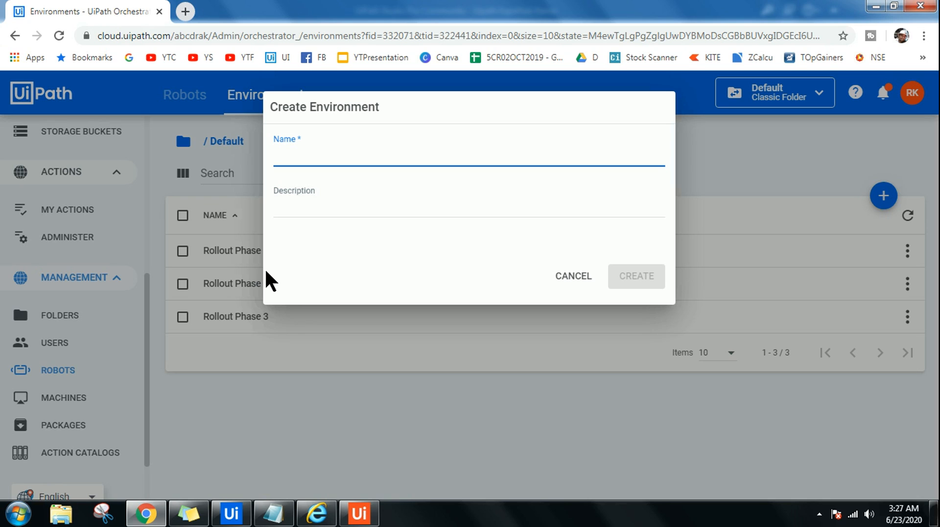
mouse_move(509, 108)
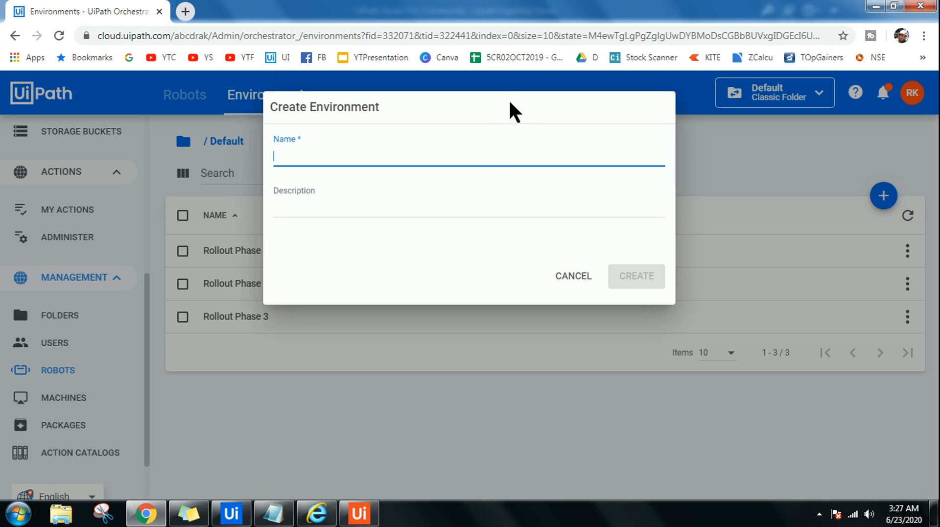
mouse_move(516, 122)
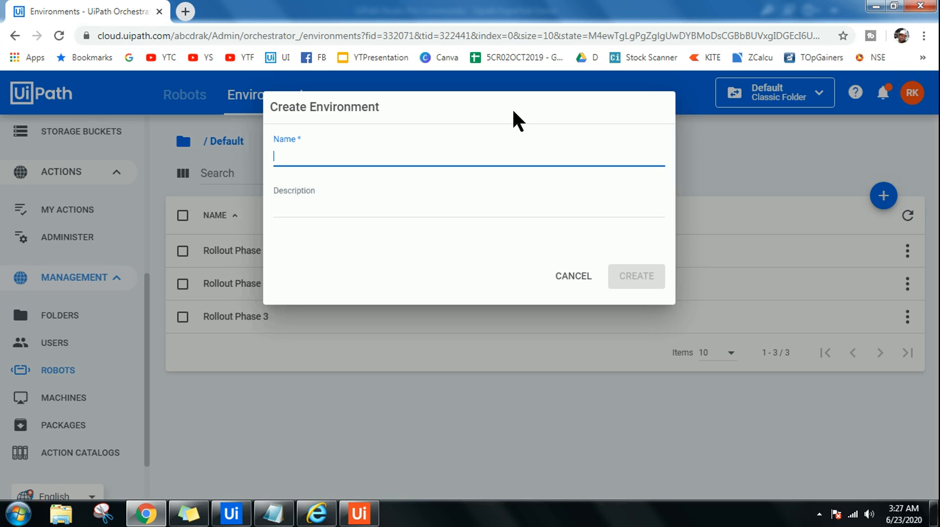
mouse_move(365, 155)
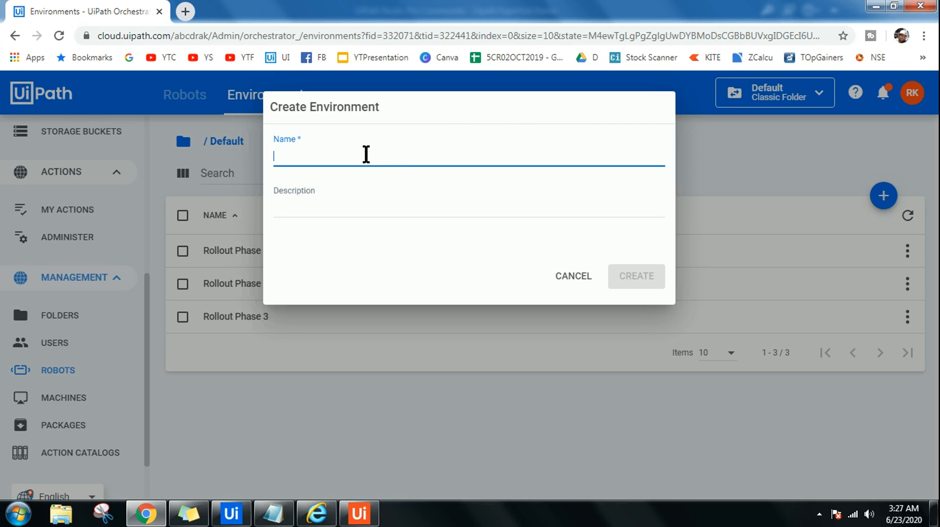
type("Rollout Phase")
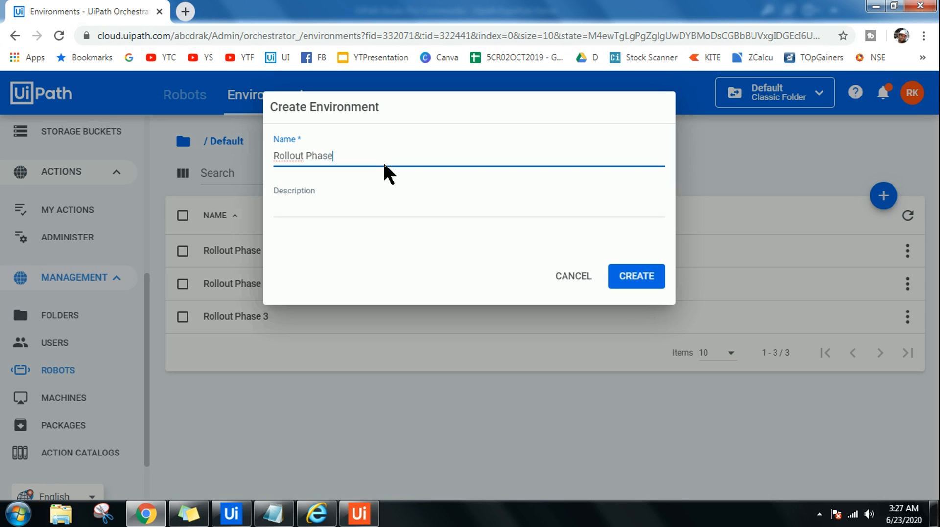
type("4")
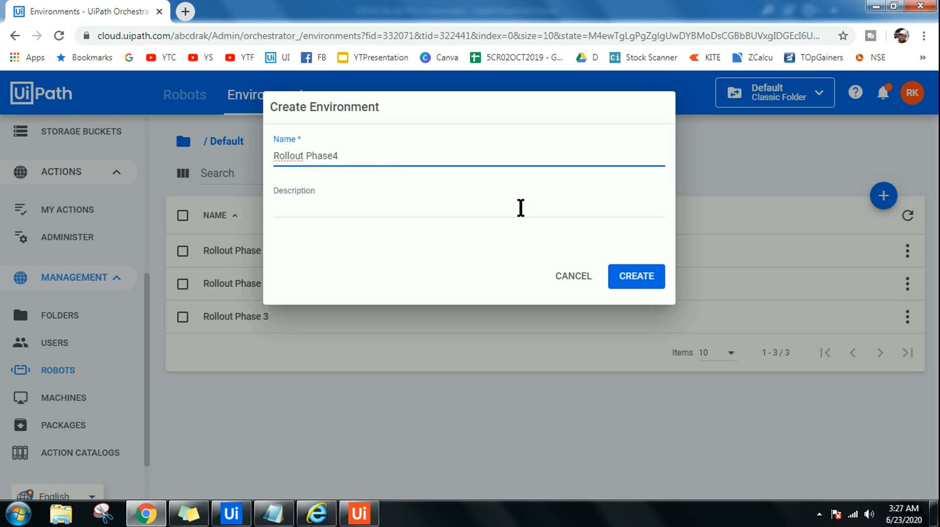
left_click(635, 276)
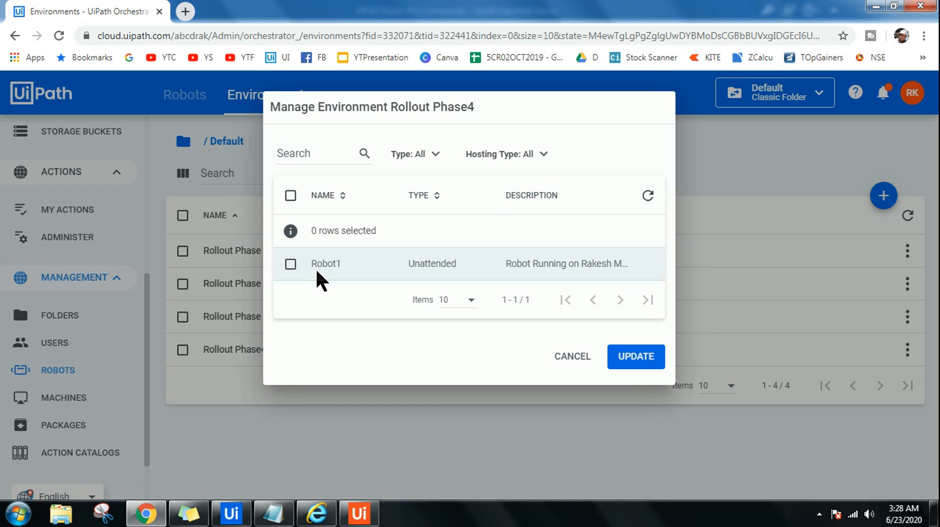
mouse_move(288, 285)
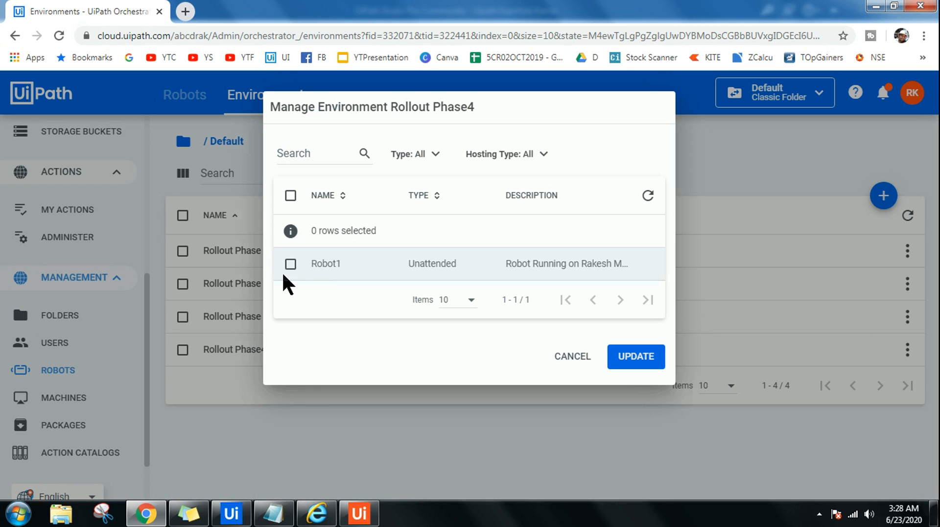
Assign Robot1 to the Rollout Phase4 environment and update.
left_click(291, 263)
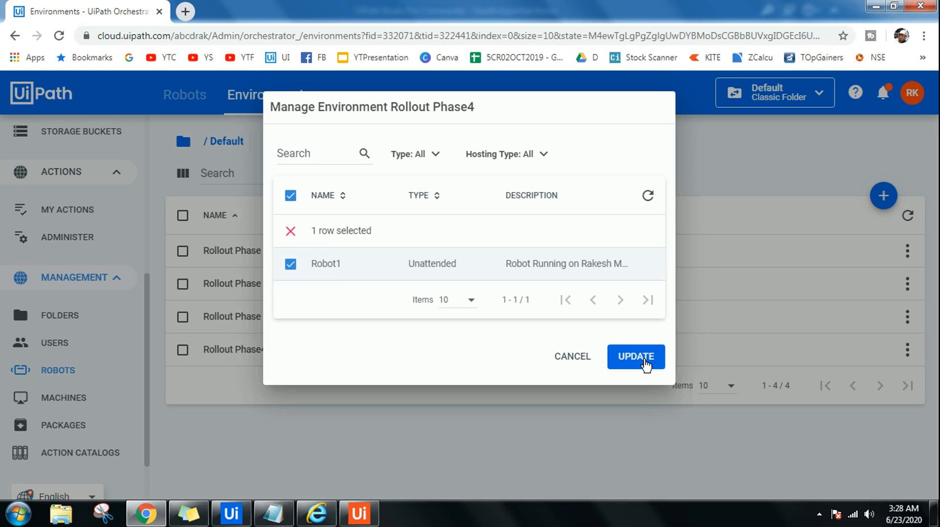
left_click(635, 356)
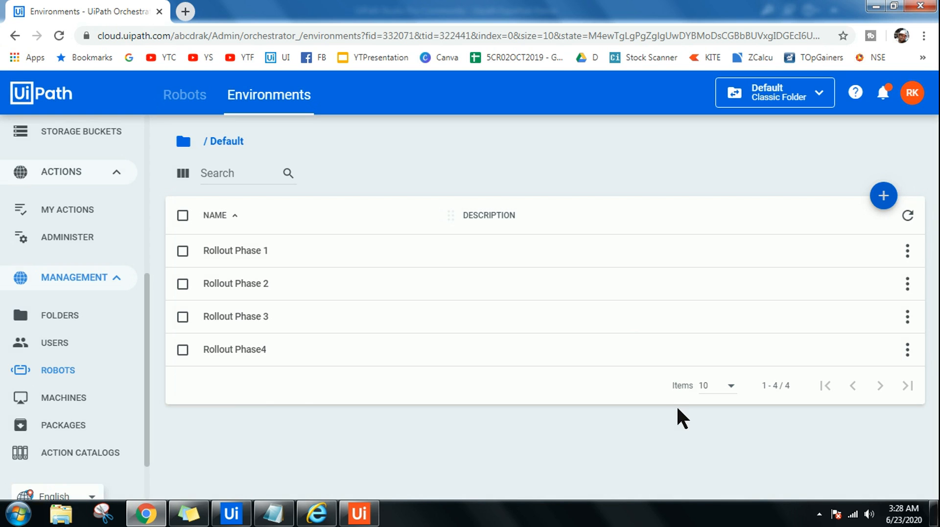
mouse_move(274, 362)
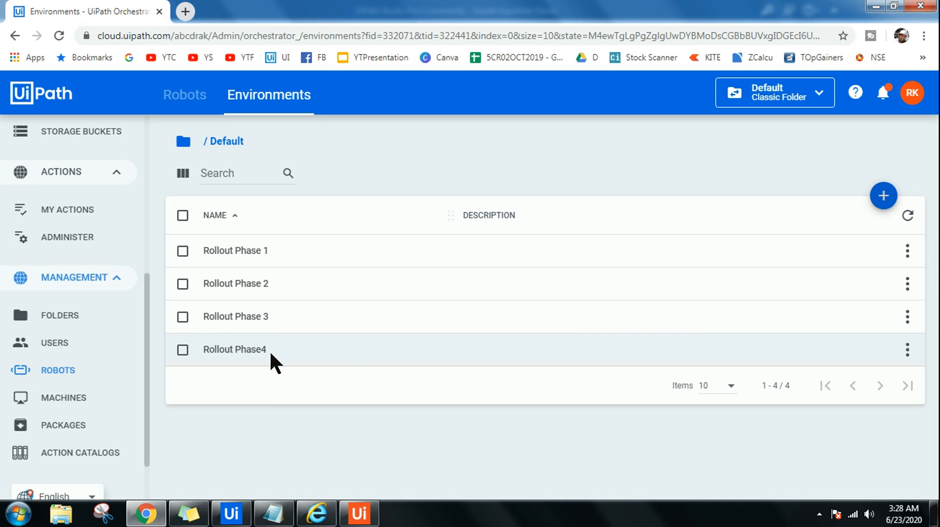
mouse_move(350, 362)
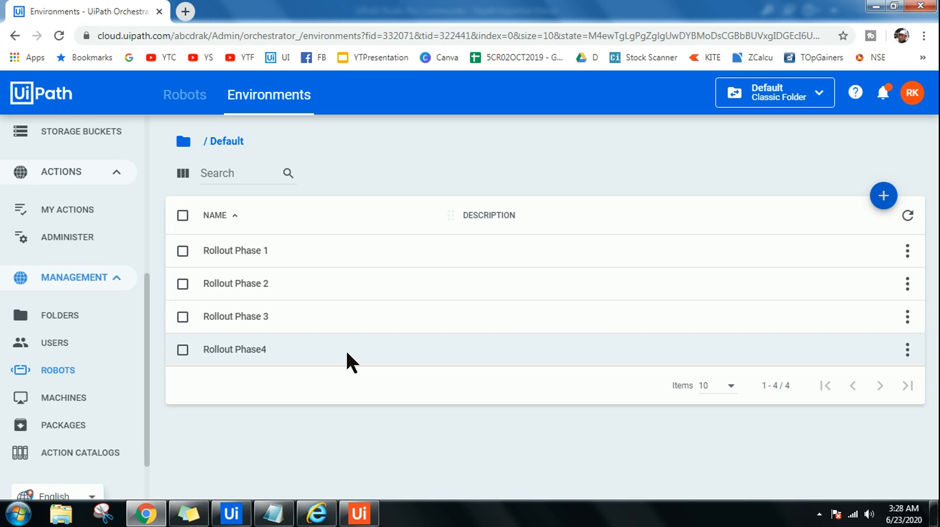
mouse_move(285, 280)
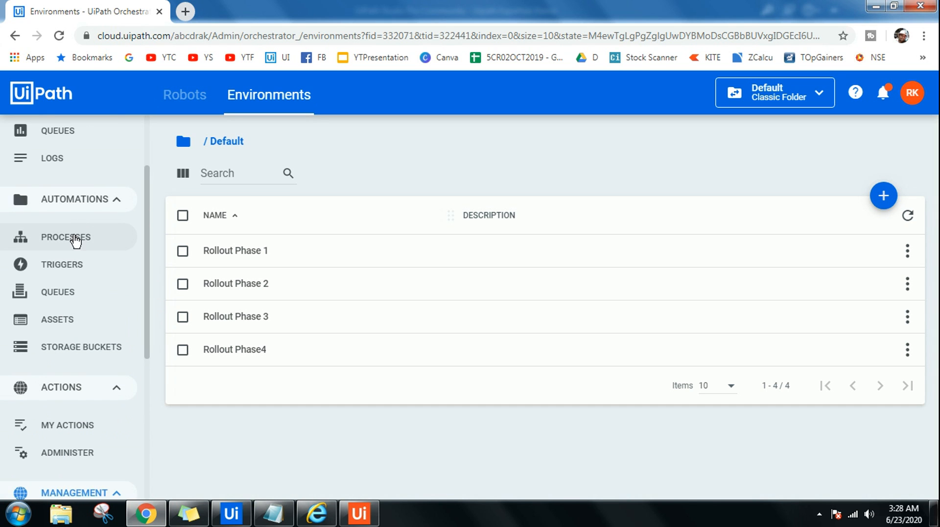
Show the Default folder's Processes list, then bring the Notepad agenda forward.
left_click(65, 237)
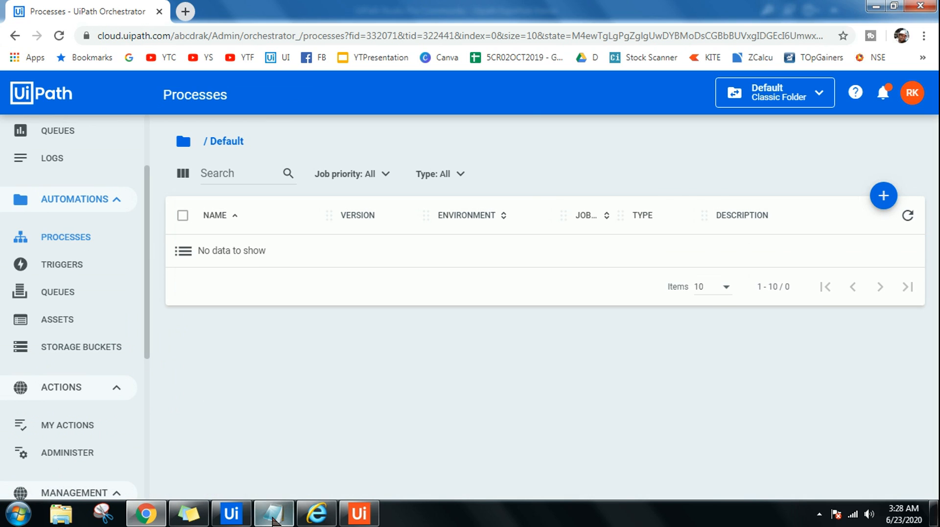
left_click(273, 514)
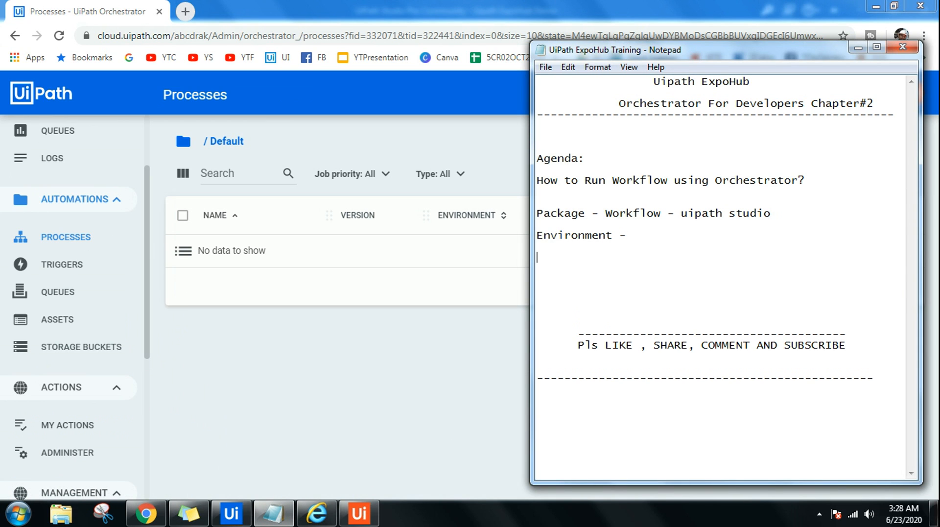
Add the agenda line 'Processes - Package +Environment' in Notepad.
type("Proc")
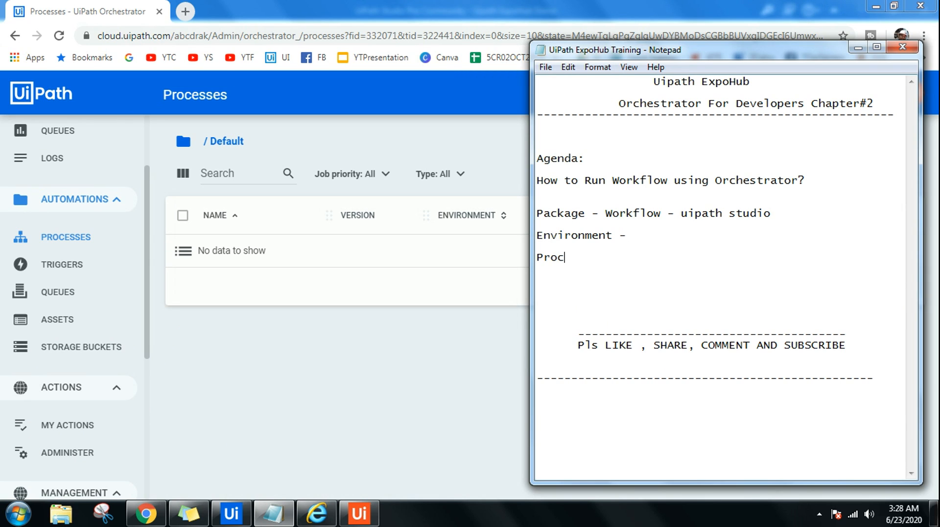
type("esses")
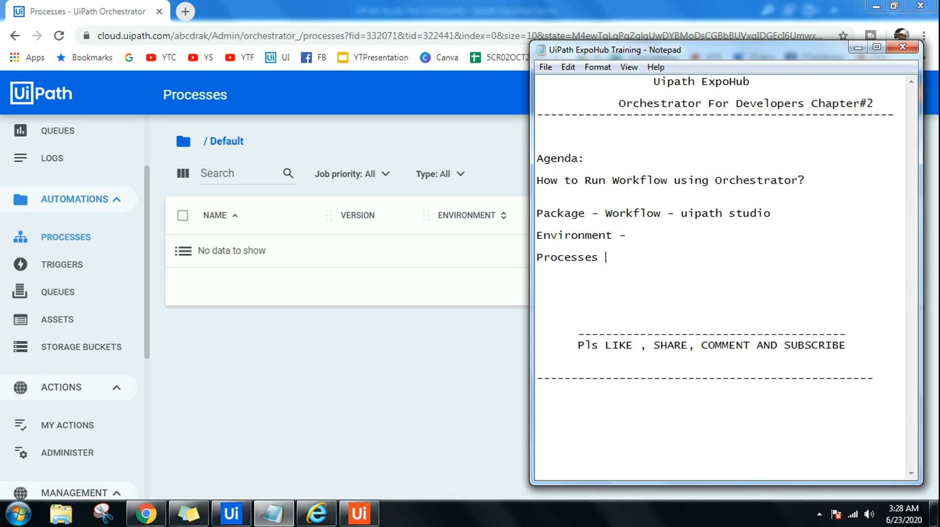
type("- Pa")
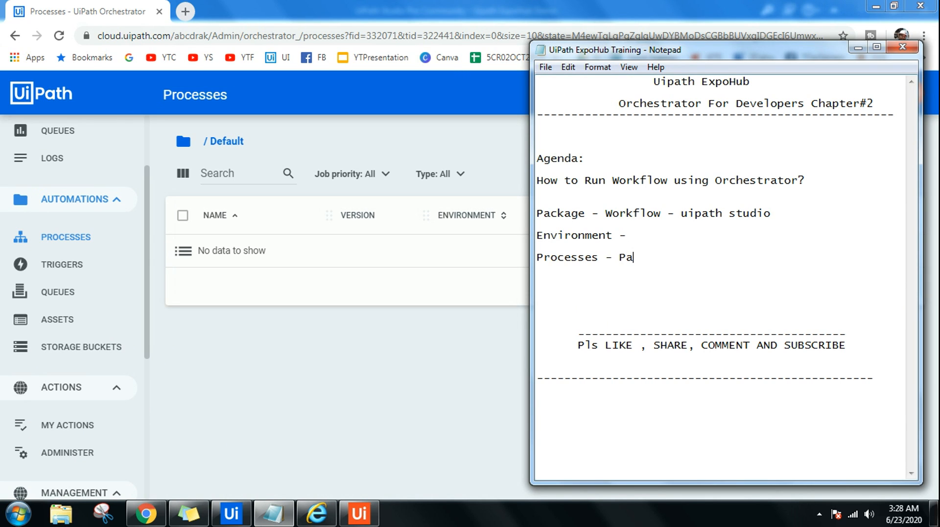
type("ckage")
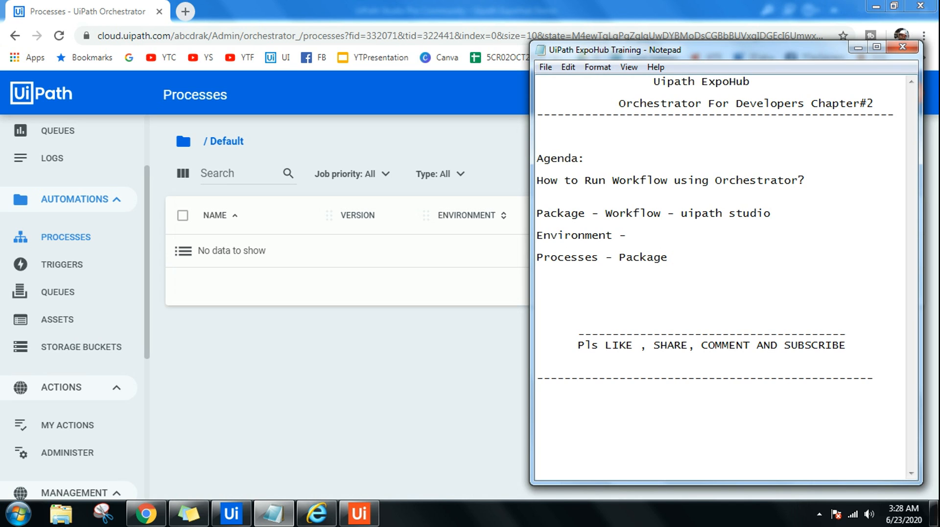
type("+Envir")
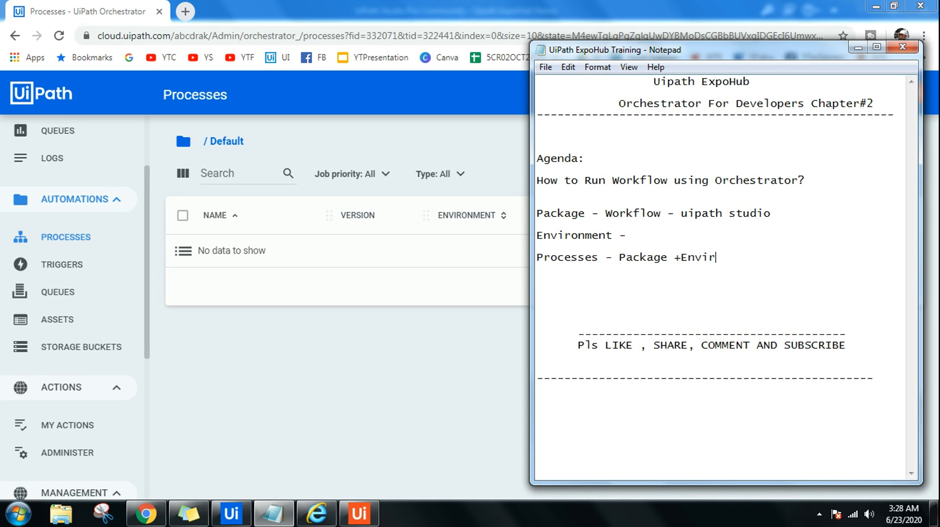
type("onment")
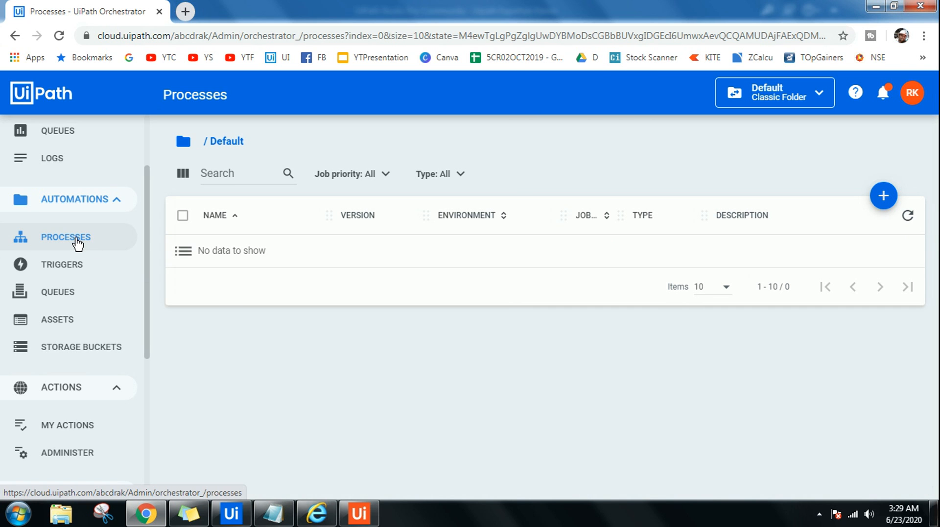
mouse_move(883, 196)
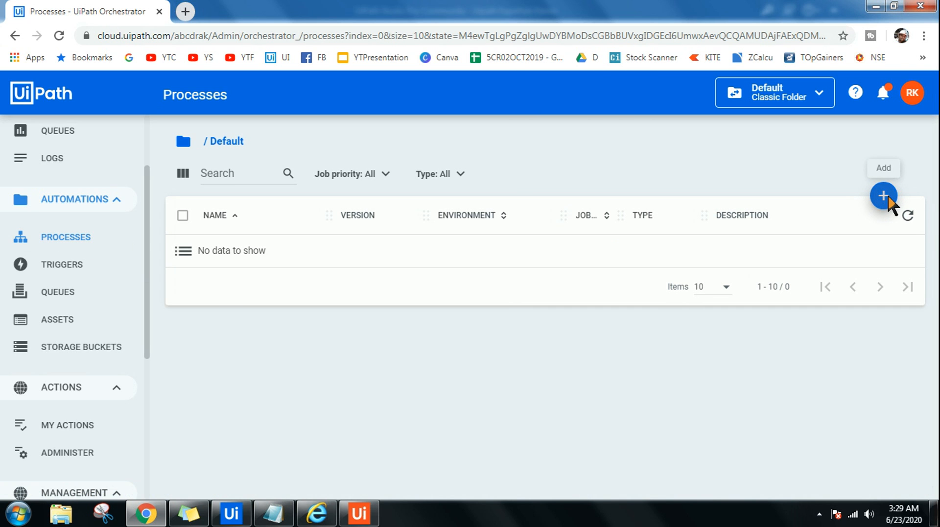
Begin a new process deployment using the Uipath.ExpoHub.Demo package, version 1.0.3.
left_click(883, 196)
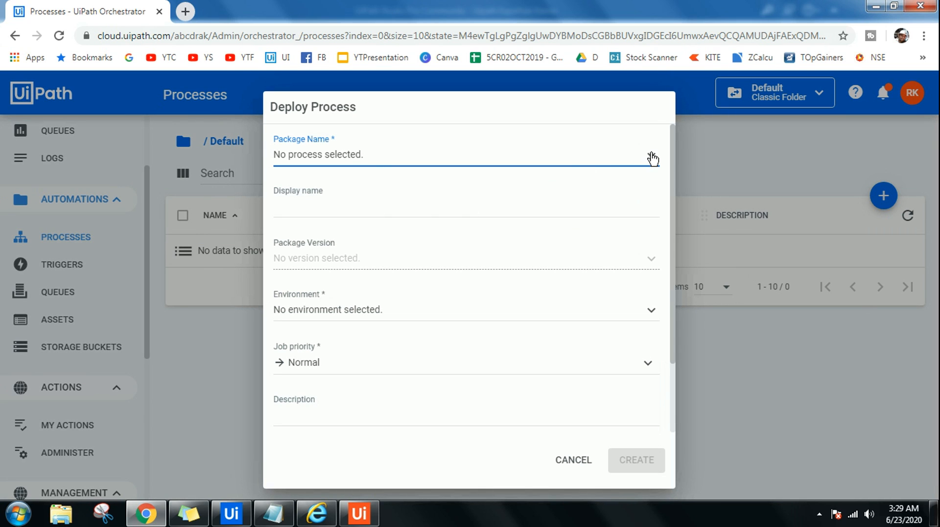
left_click(461, 154)
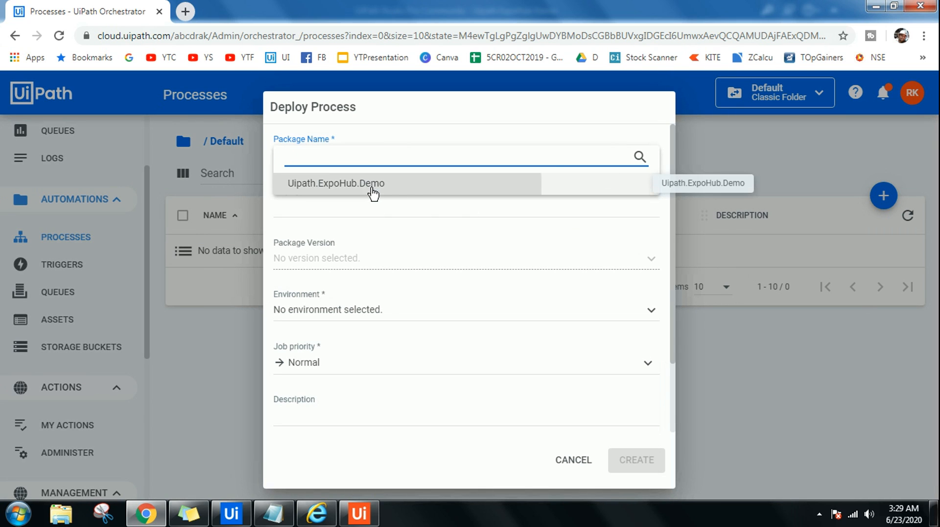
left_click(334, 183)
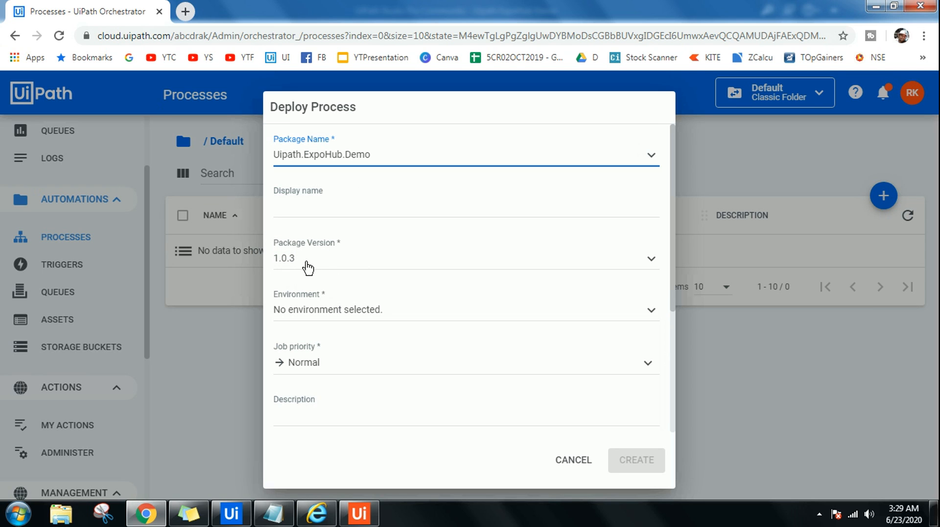
mouse_move(322, 272)
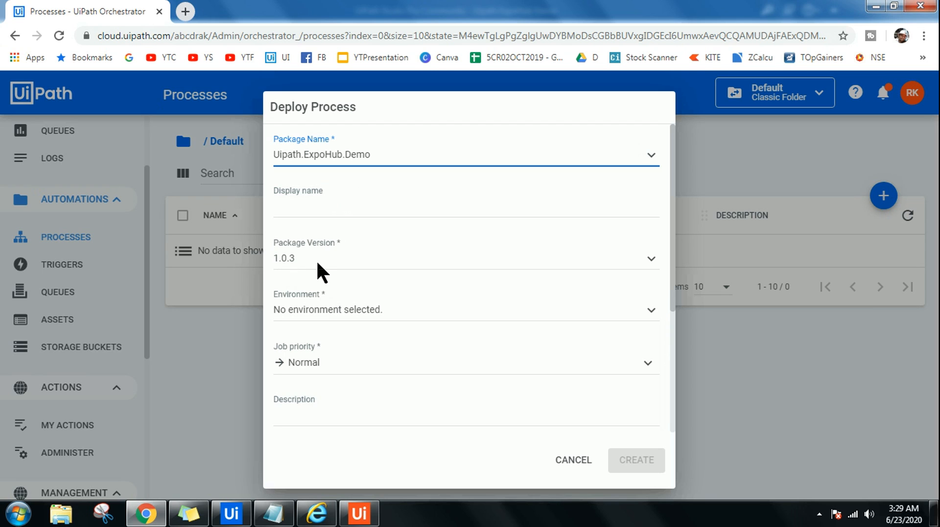
mouse_move(307, 267)
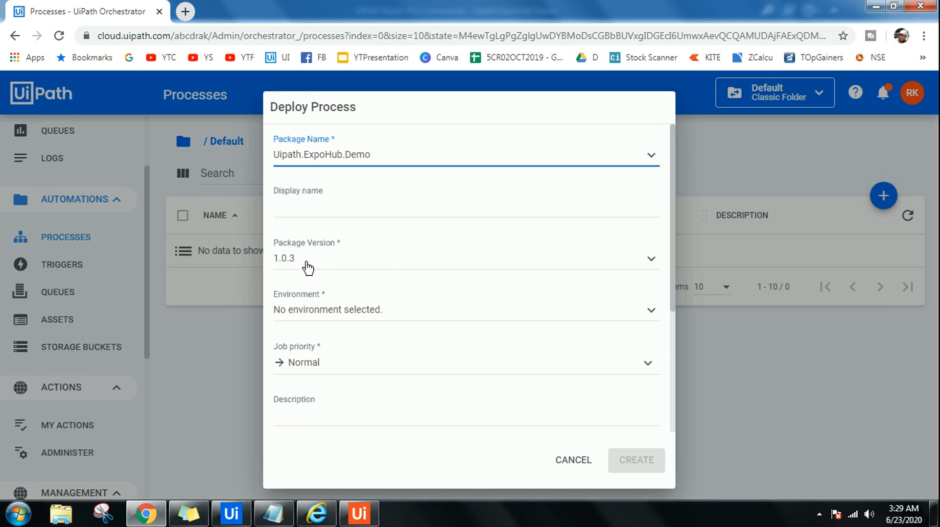
mouse_move(662, 317)
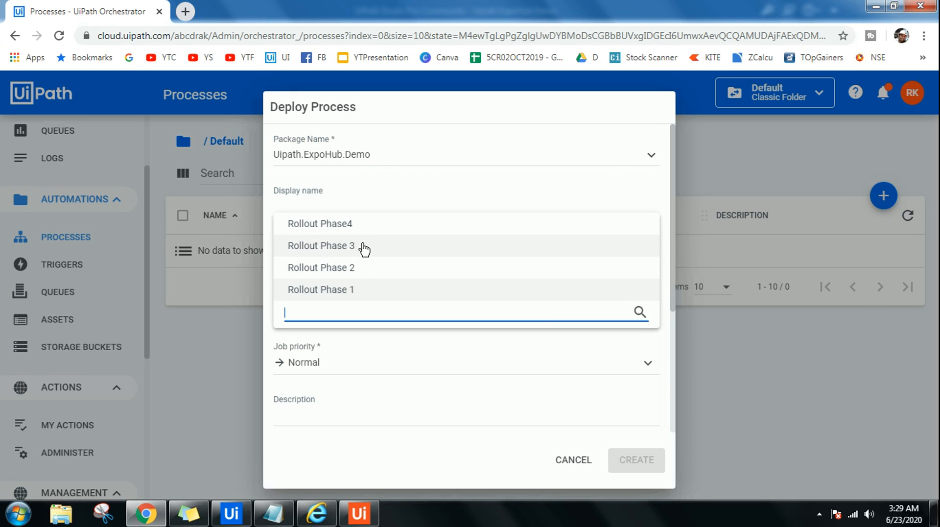
mouse_move(345, 229)
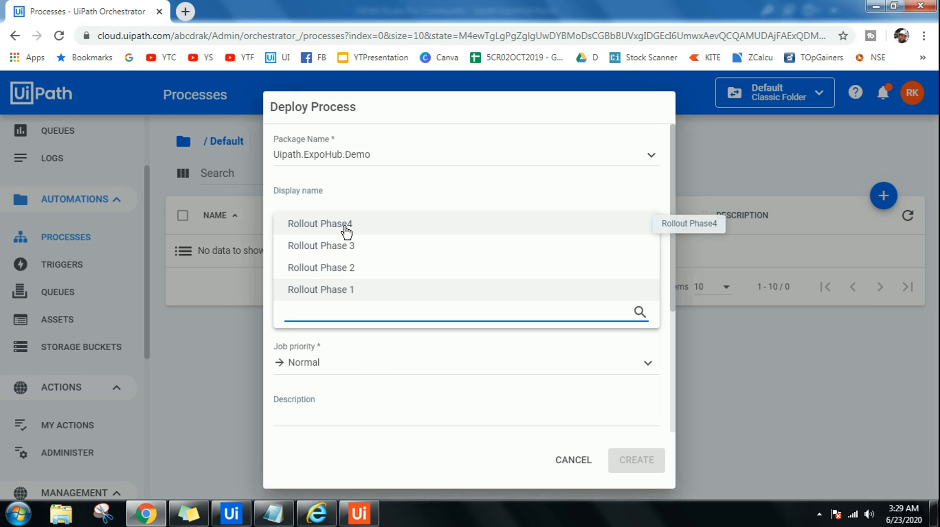
Assign the Rollout Phase4 environment and keep job priority Normal for the deployment.
left_click(319, 223)
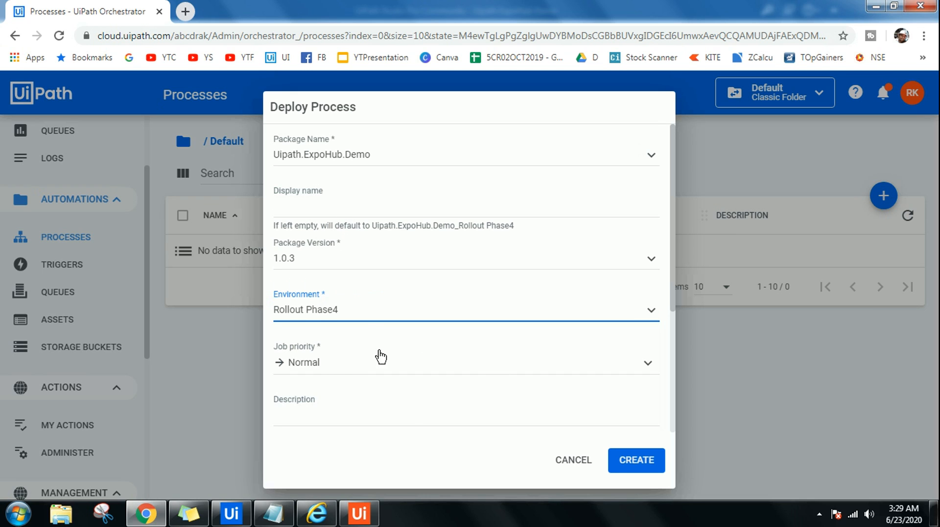
mouse_move(650, 367)
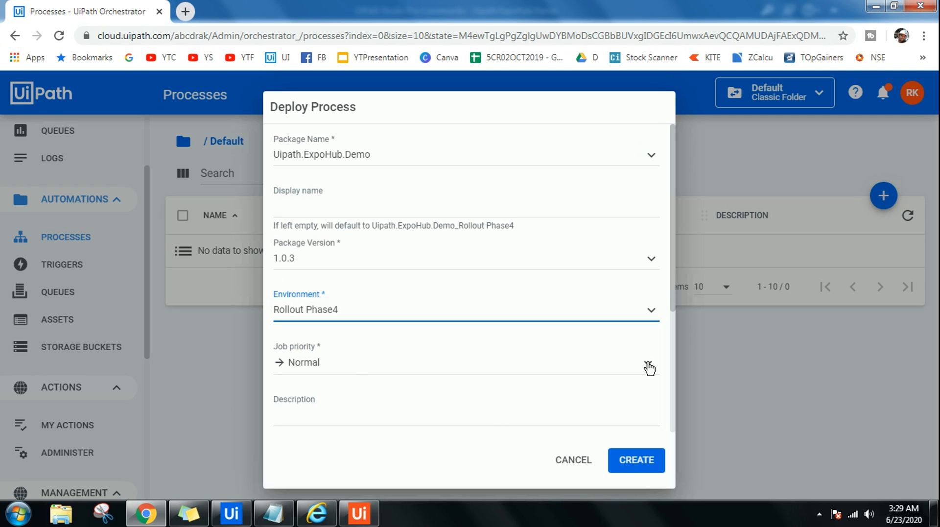
left_click(649, 362)
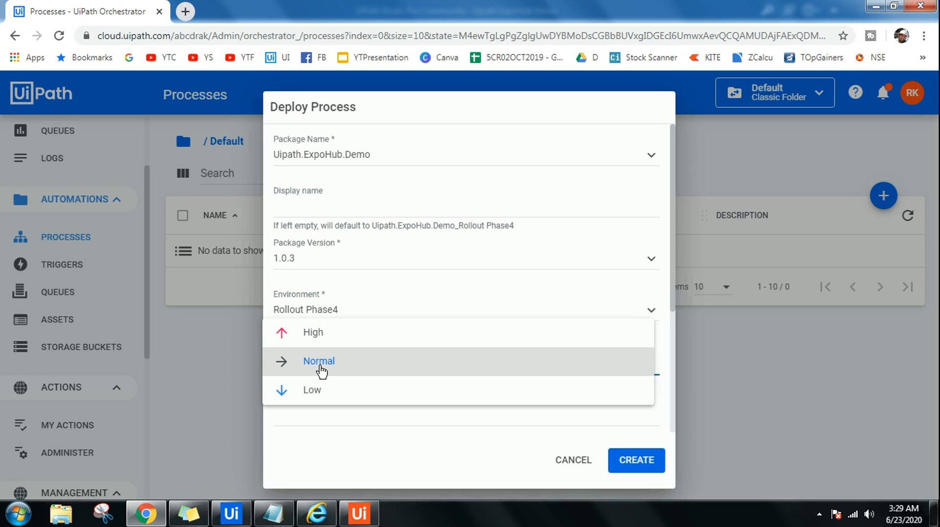
left_click(318, 360)
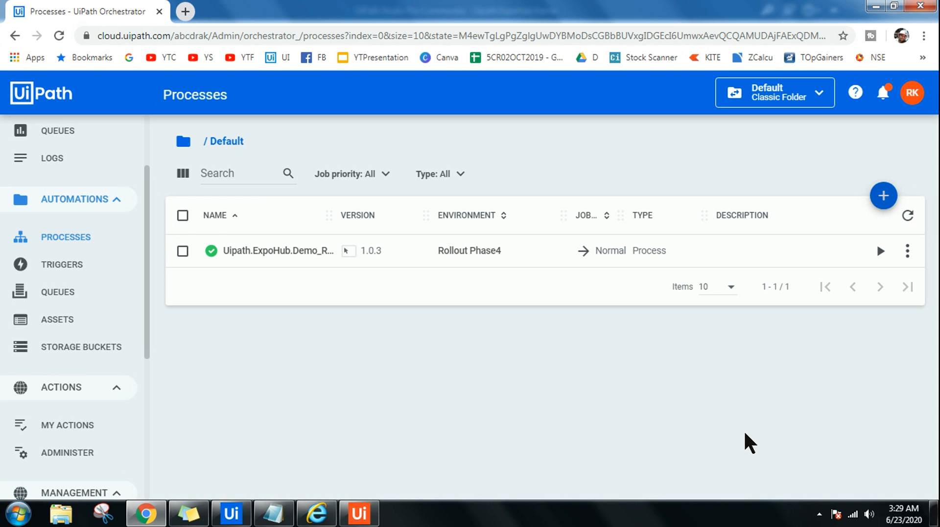
mouse_move(879, 250)
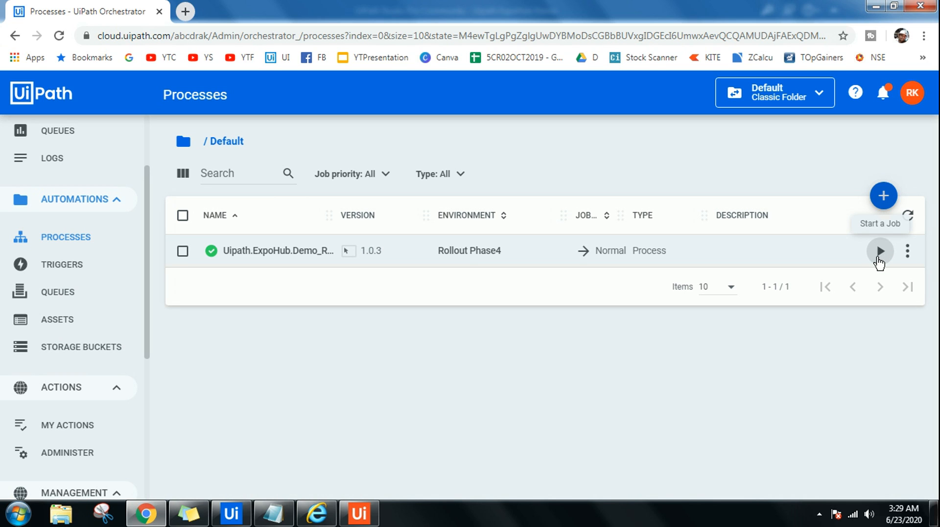
mouse_move(147, 232)
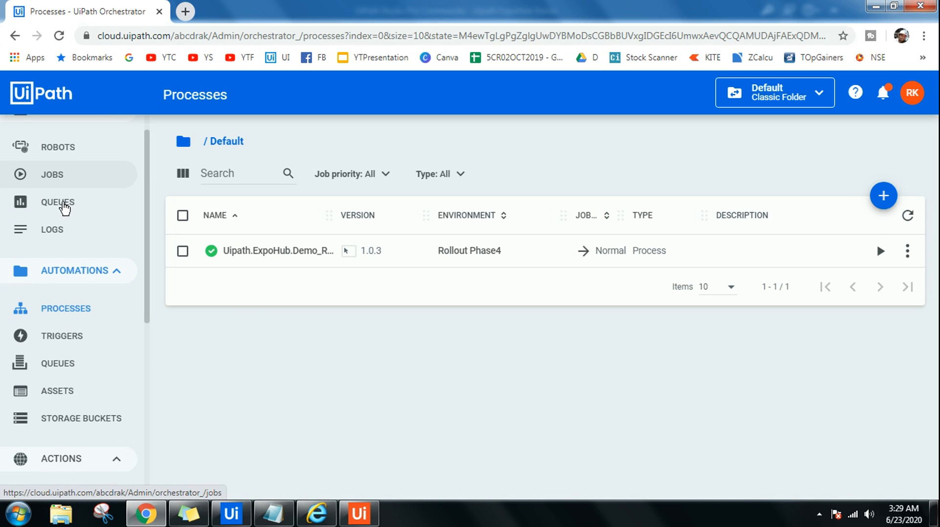
mouse_move(879, 251)
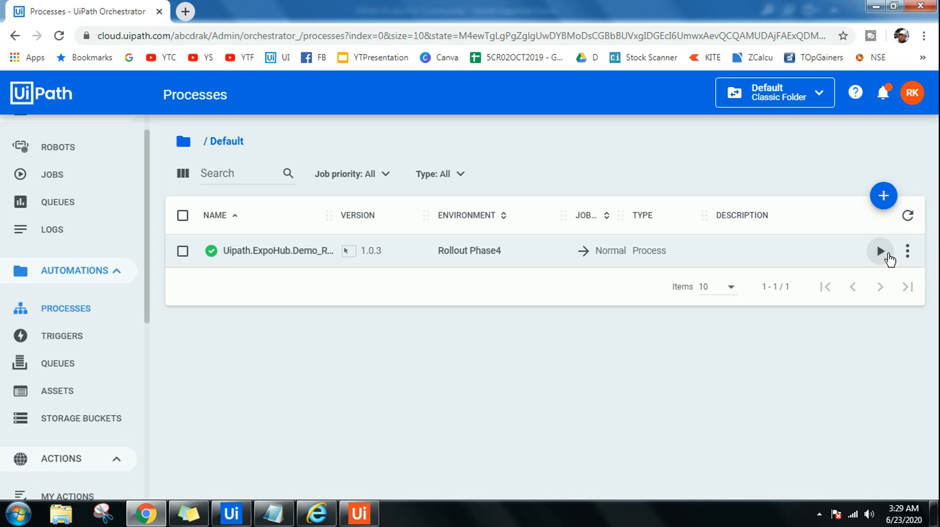
mouse_move(880, 252)
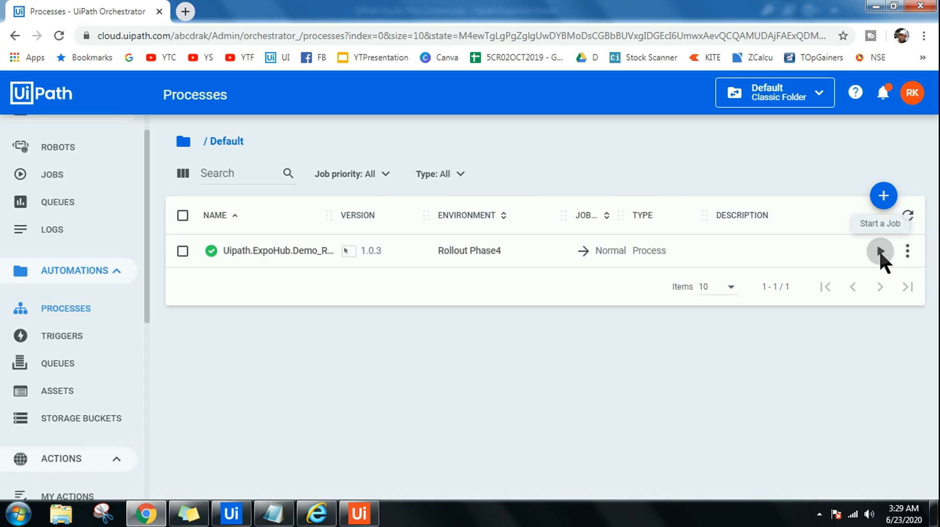
Start a job from the Uipath.ExpoHub.Demo_Rollout Phase4 process row.
left_click(878, 250)
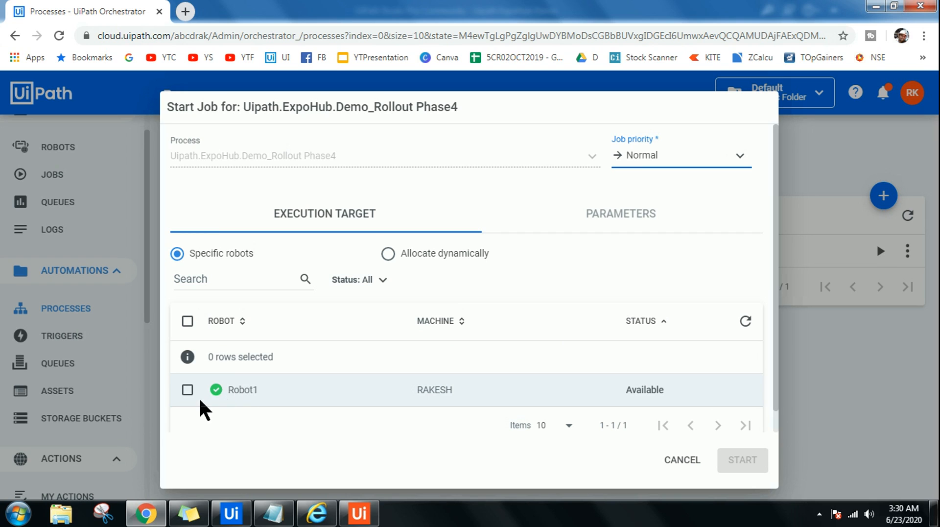
Select Robot1 as the specific robot and launch the job.
left_click(187, 390)
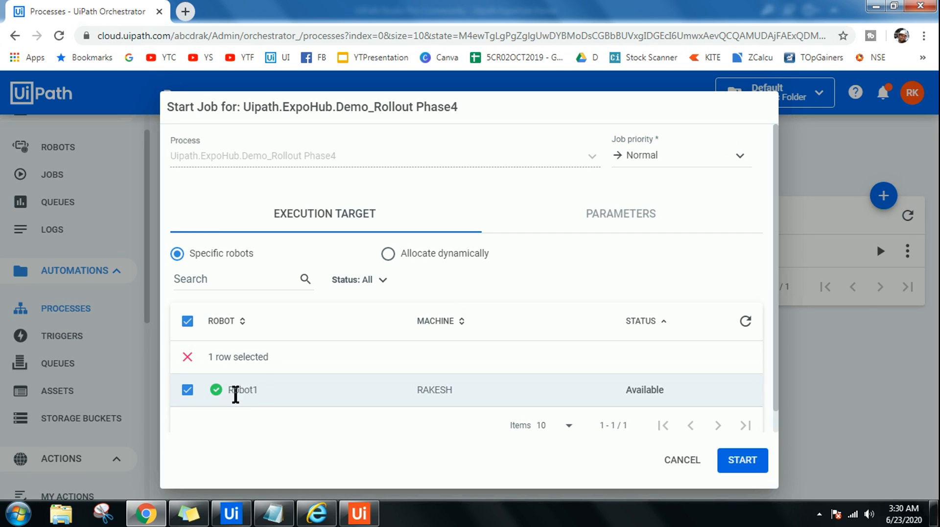
mouse_move(292, 384)
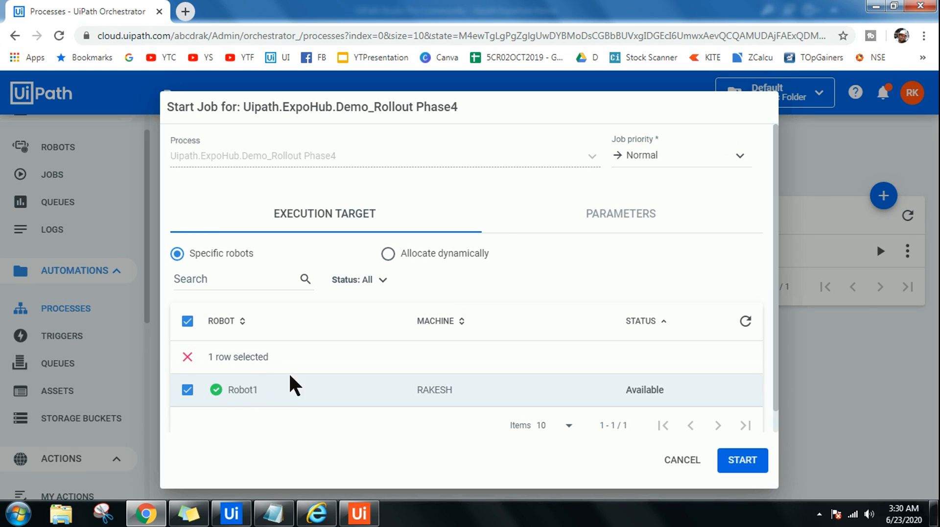
mouse_move(343, 170)
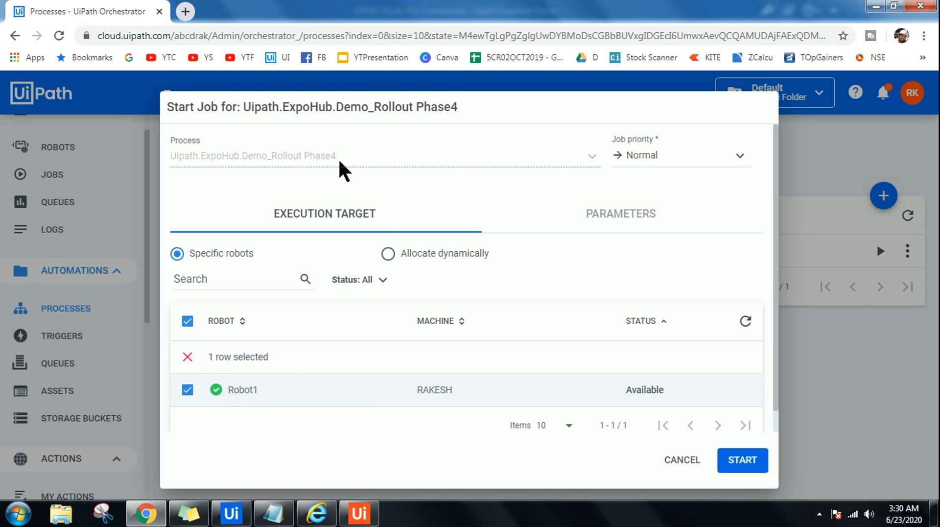
mouse_move(699, 150)
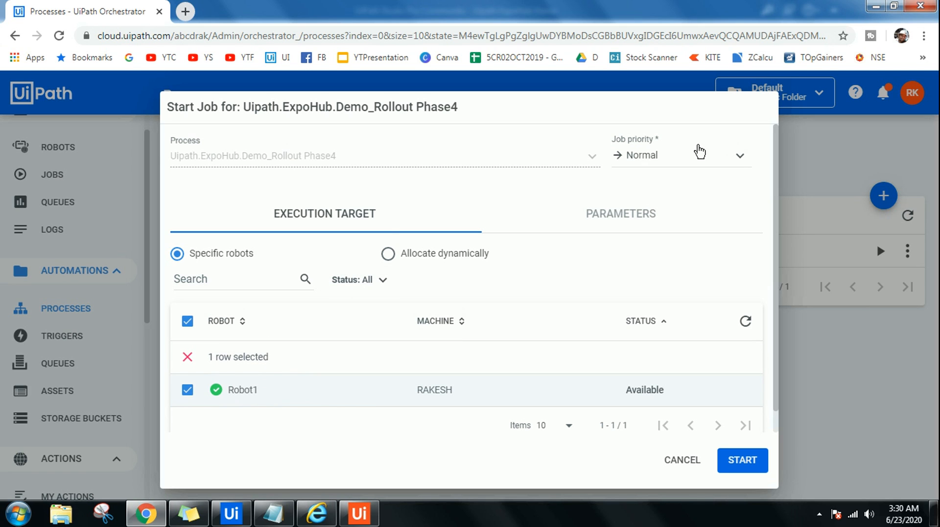
mouse_move(742, 185)
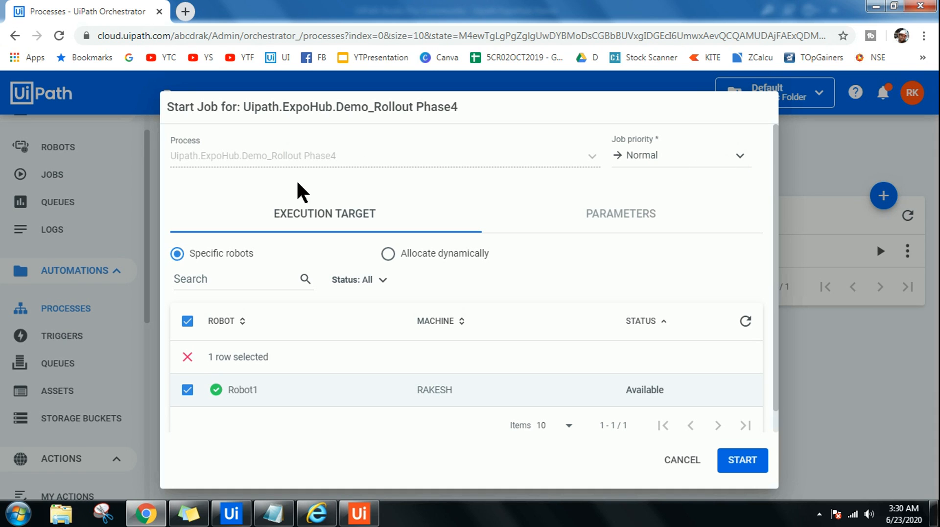
mouse_move(282, 168)
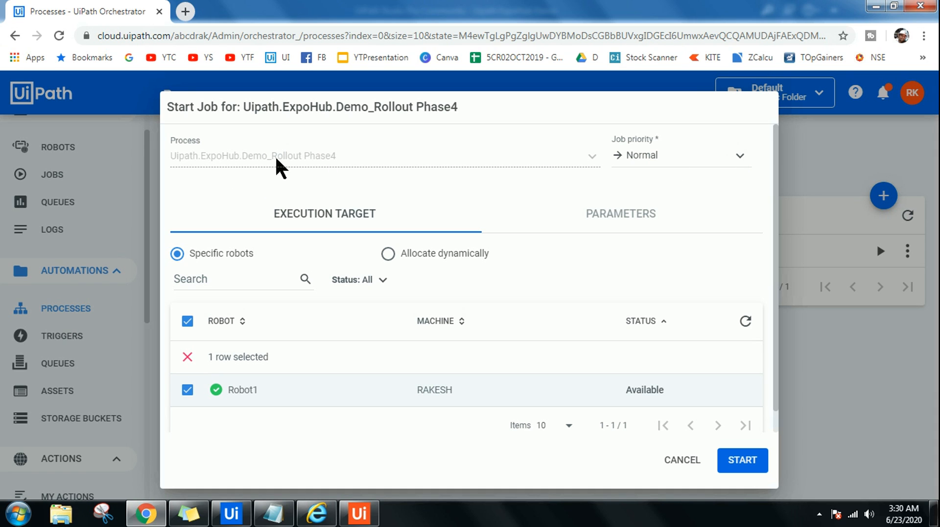
mouse_move(558, 330)
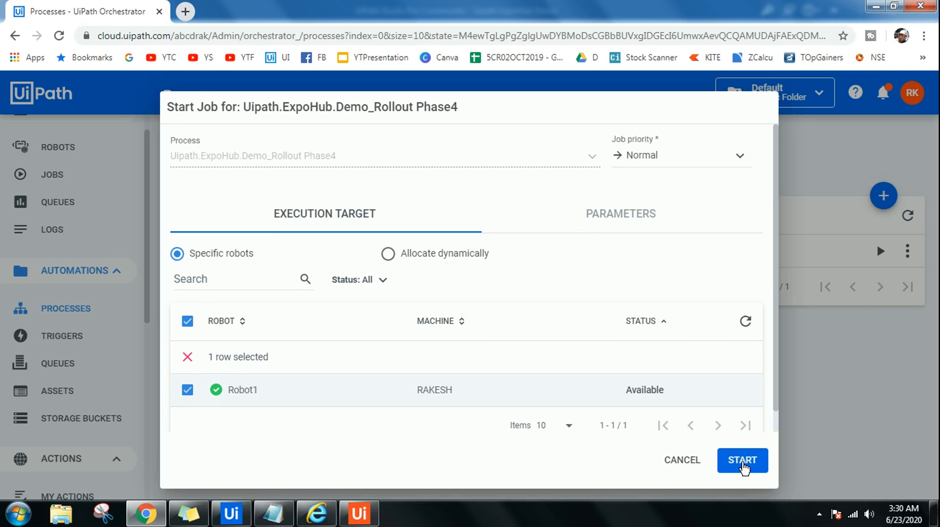
left_click(742, 459)
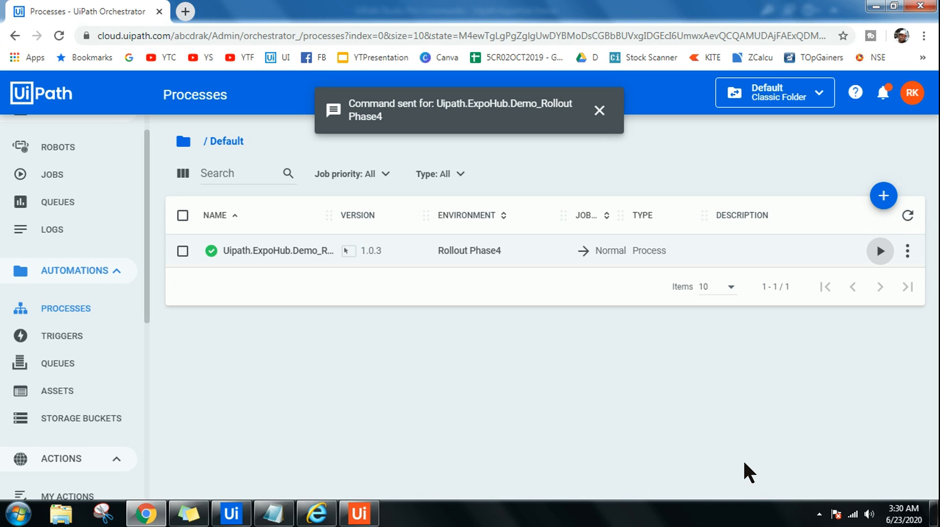
Dismiss the command-sent toast and bring the UiPath Assistant window forward.
left_click(599, 111)
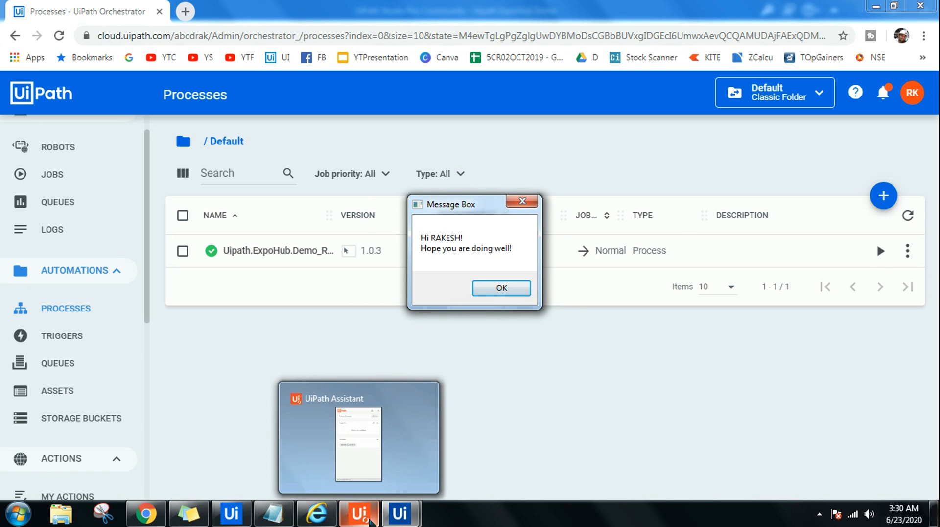
mouse_move(366, 517)
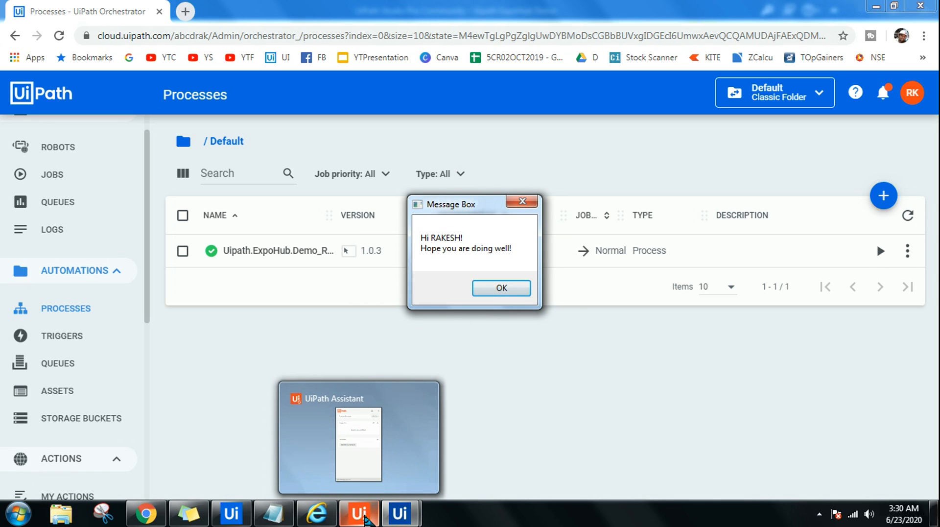
left_click(359, 512)
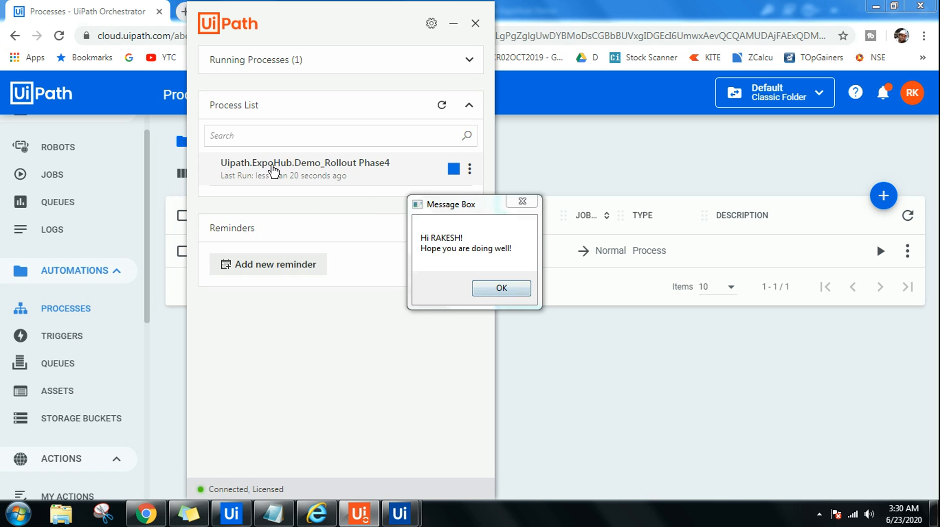
mouse_move(362, 167)
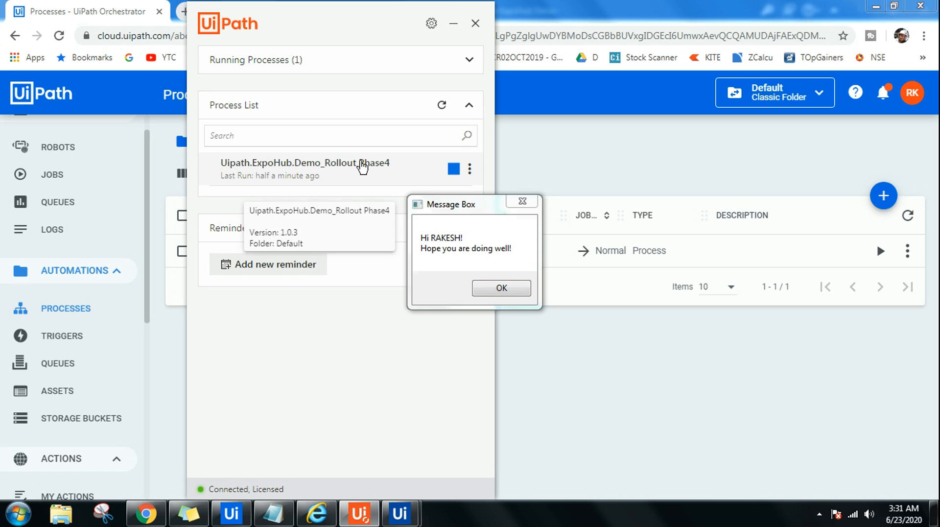
mouse_move(292, 175)
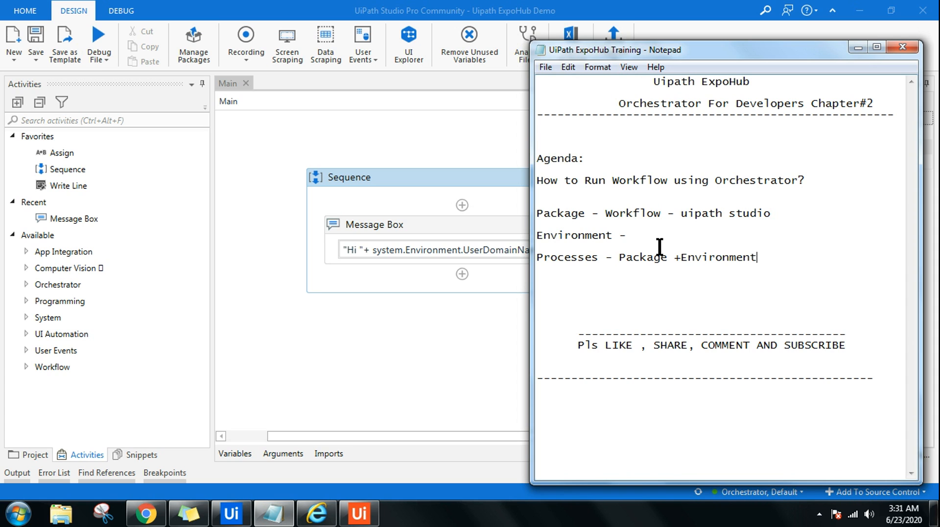
mouse_move(732, 186)
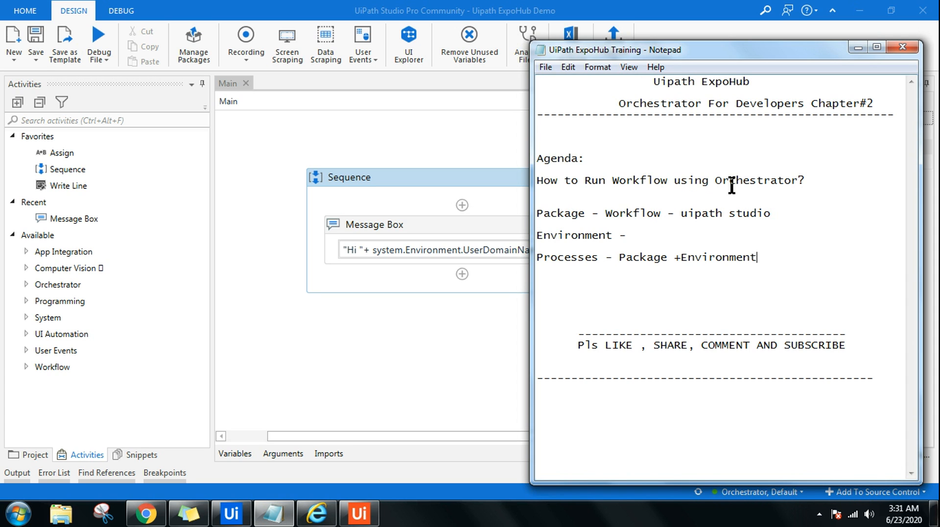
mouse_move(808, 60)
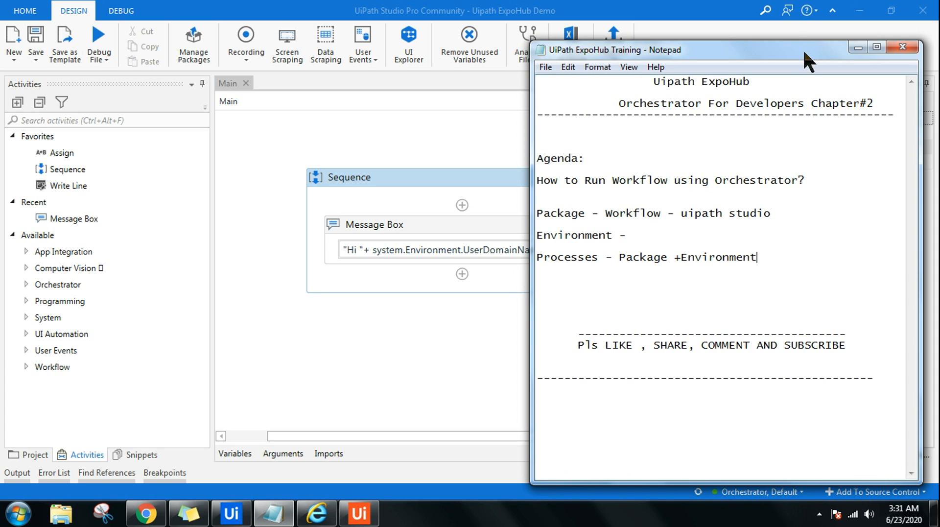